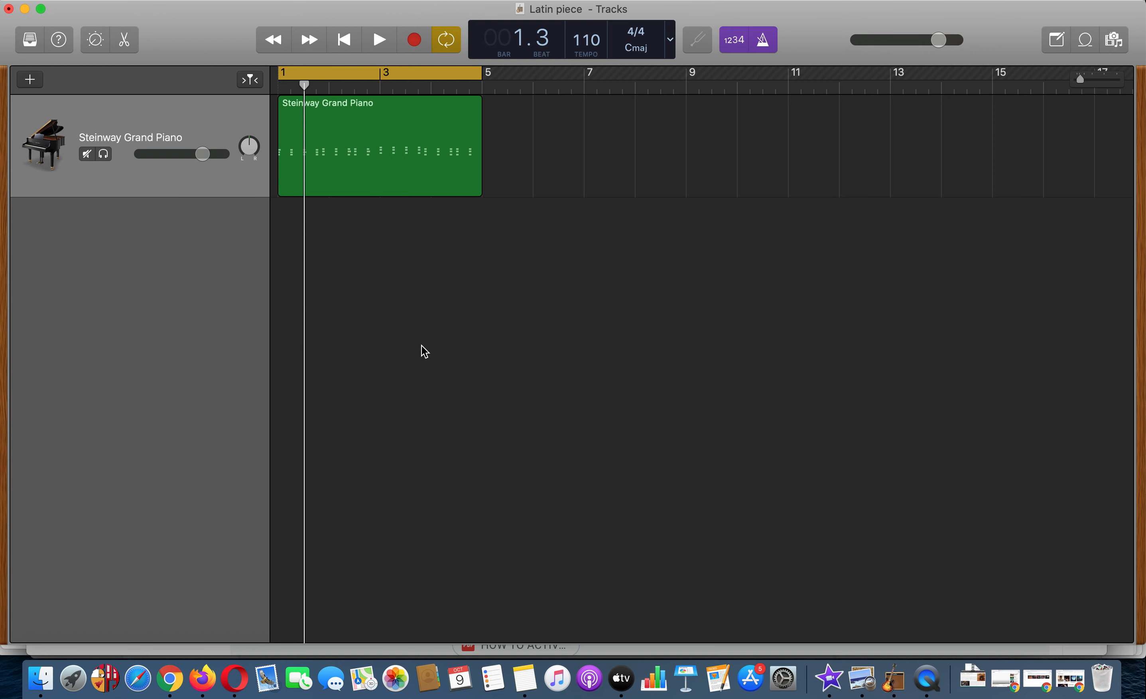
mouse_move(372, 320)
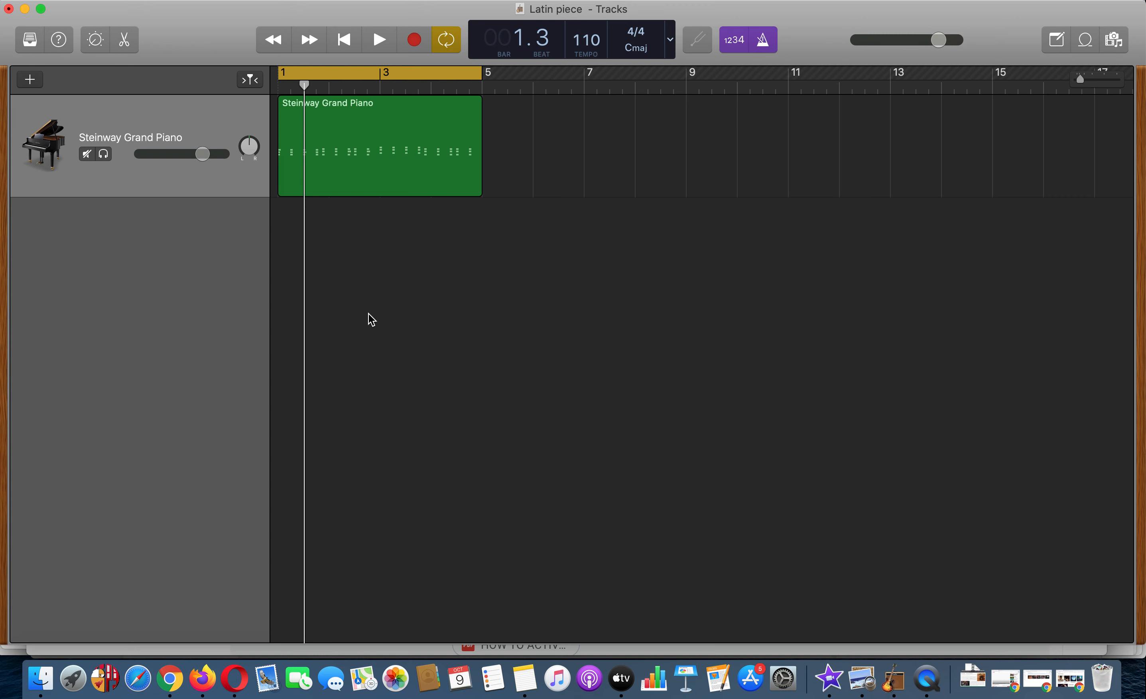
mouse_move(412, 310)
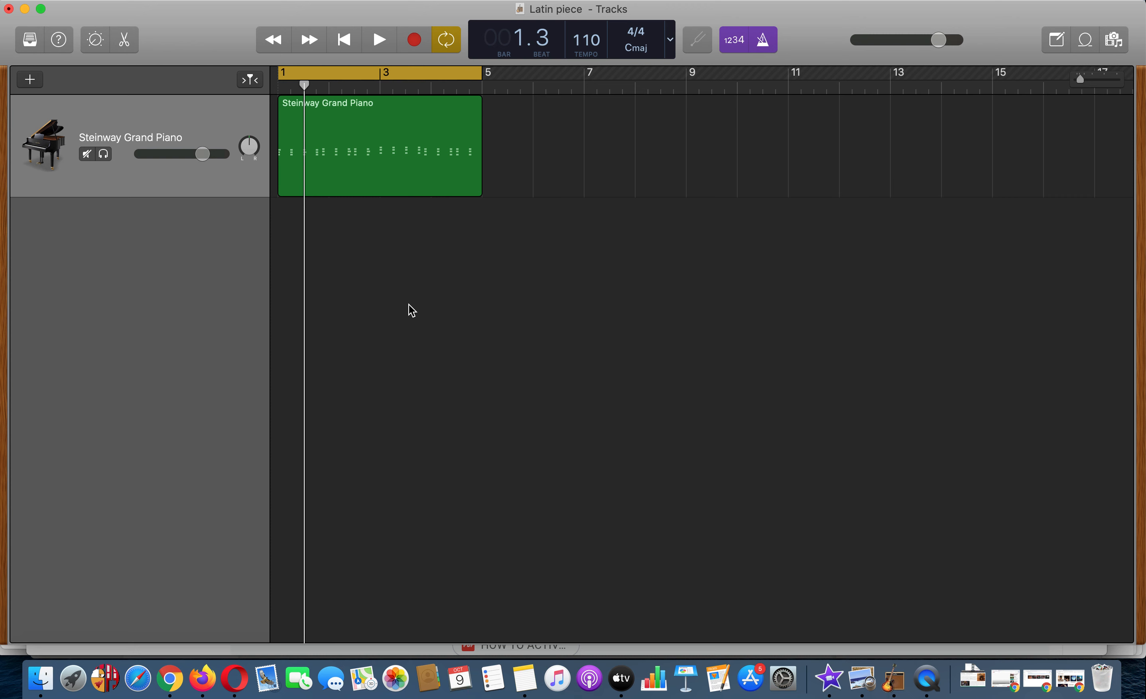
mouse_move(280, 241)
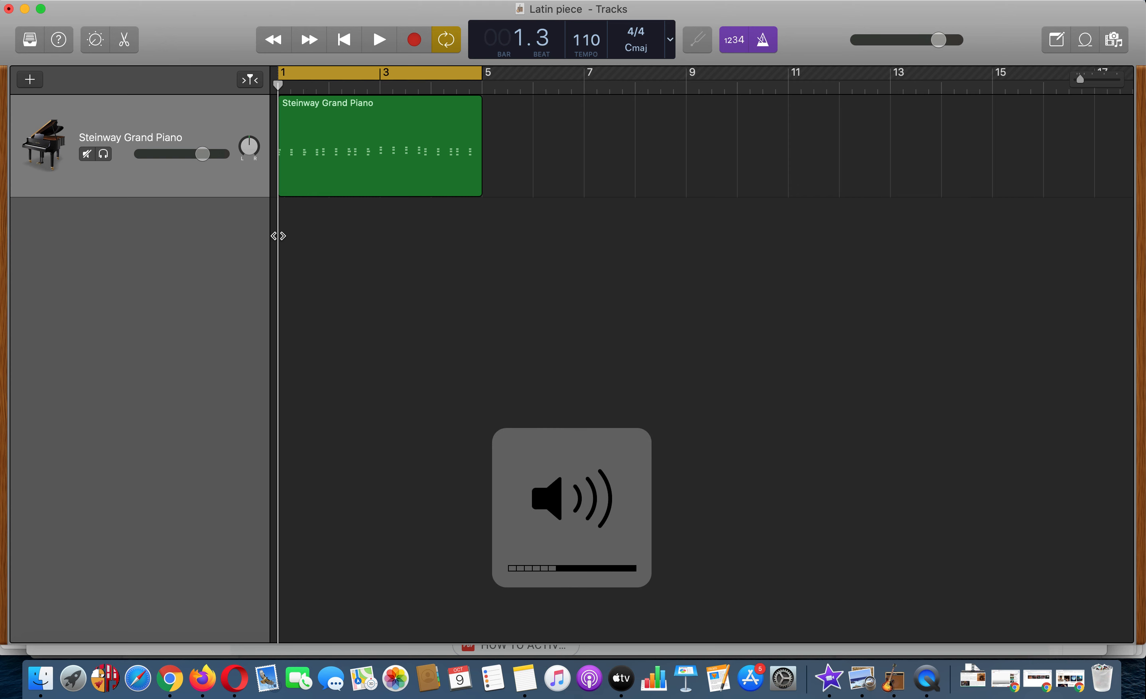
Audition the piano chords, then create a new software instrument track
left_click(378, 40)
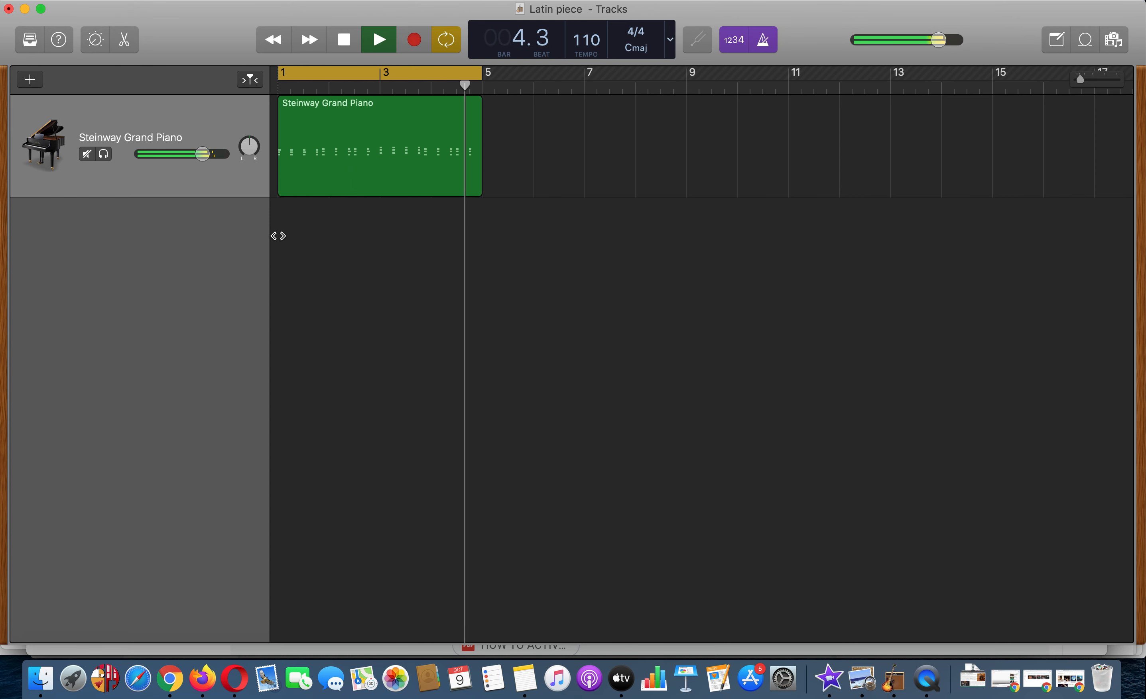
left_click(378, 39)
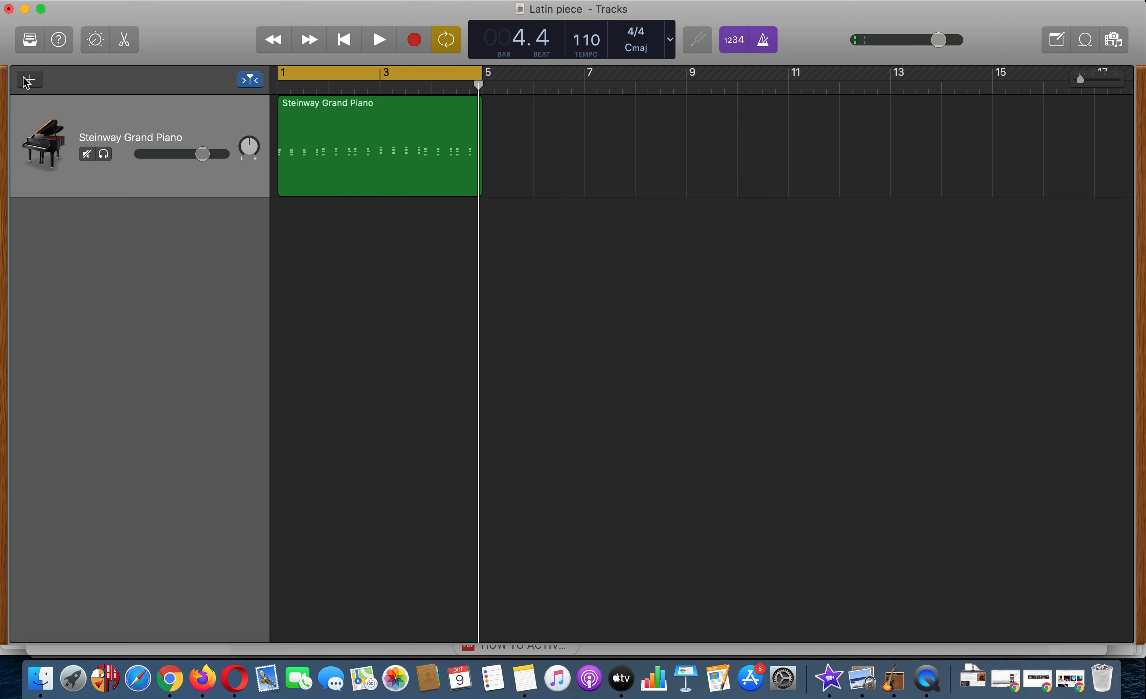
left_click(30, 80)
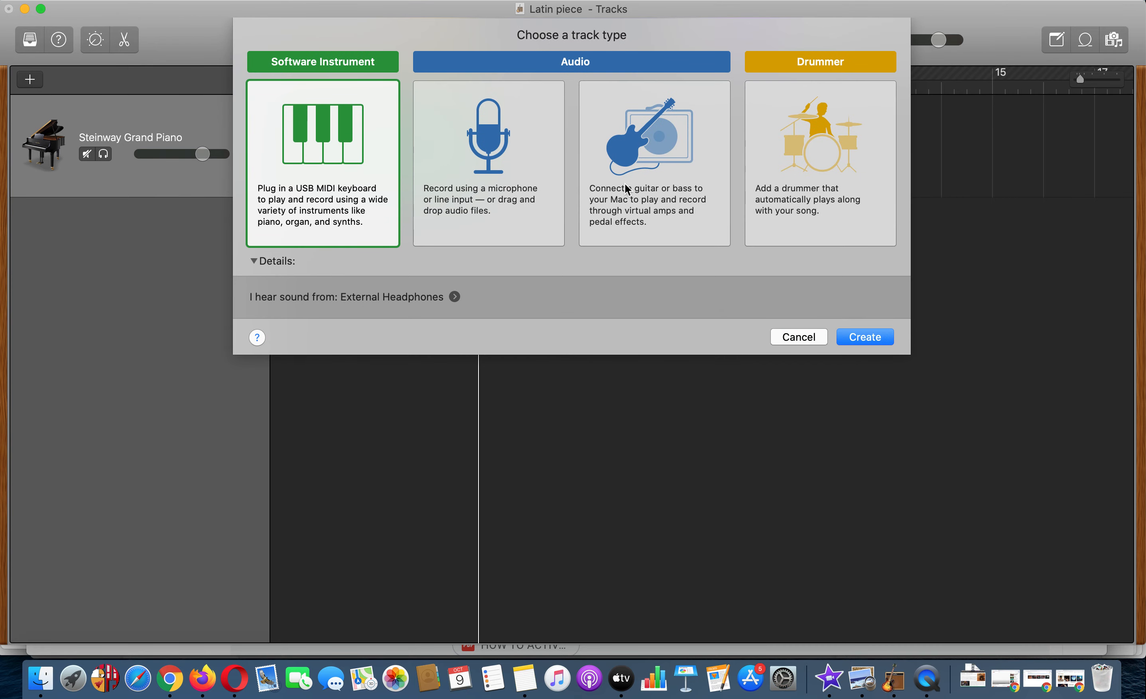
left_click(863, 336)
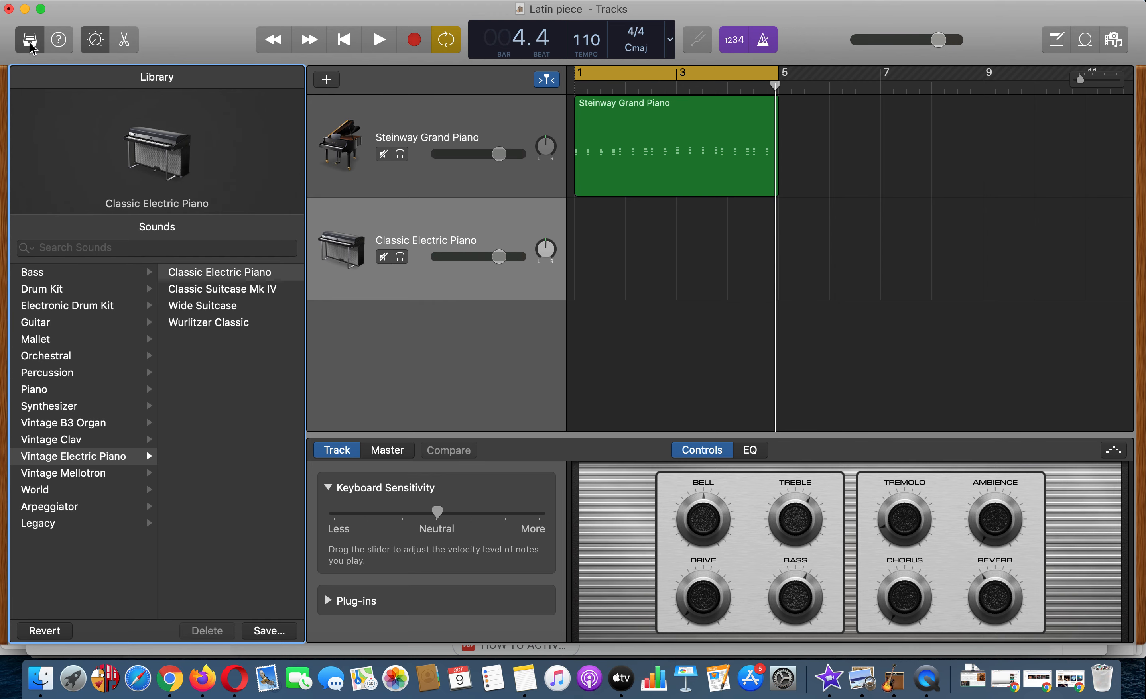
mouse_move(93, 410)
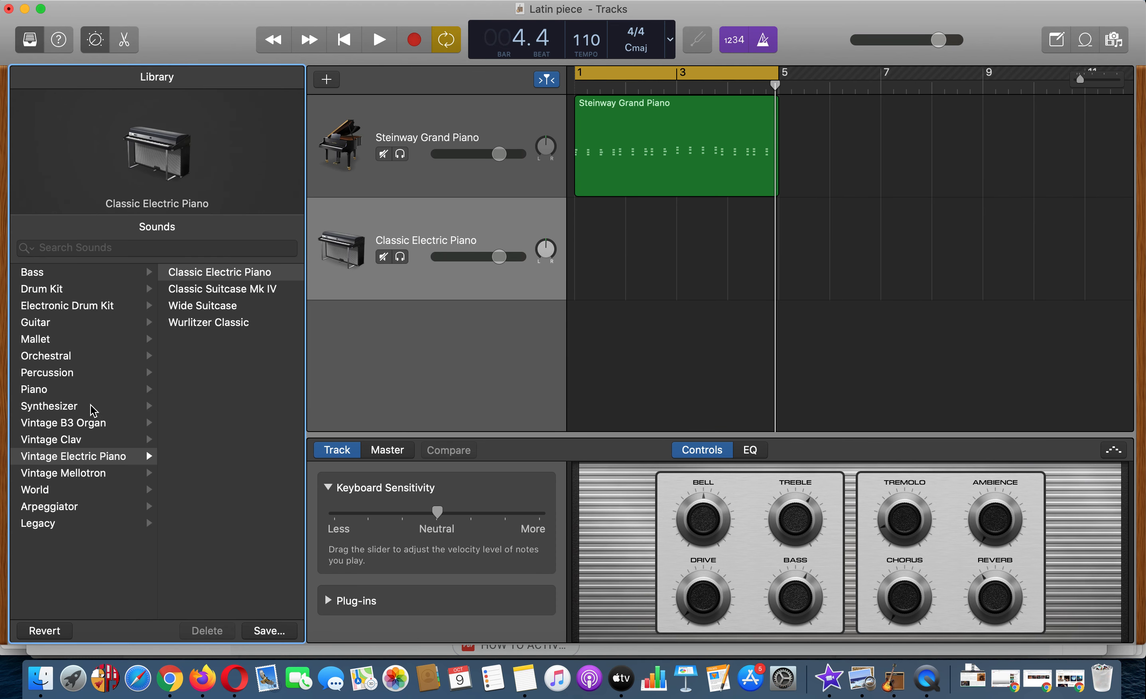
mouse_move(56, 302)
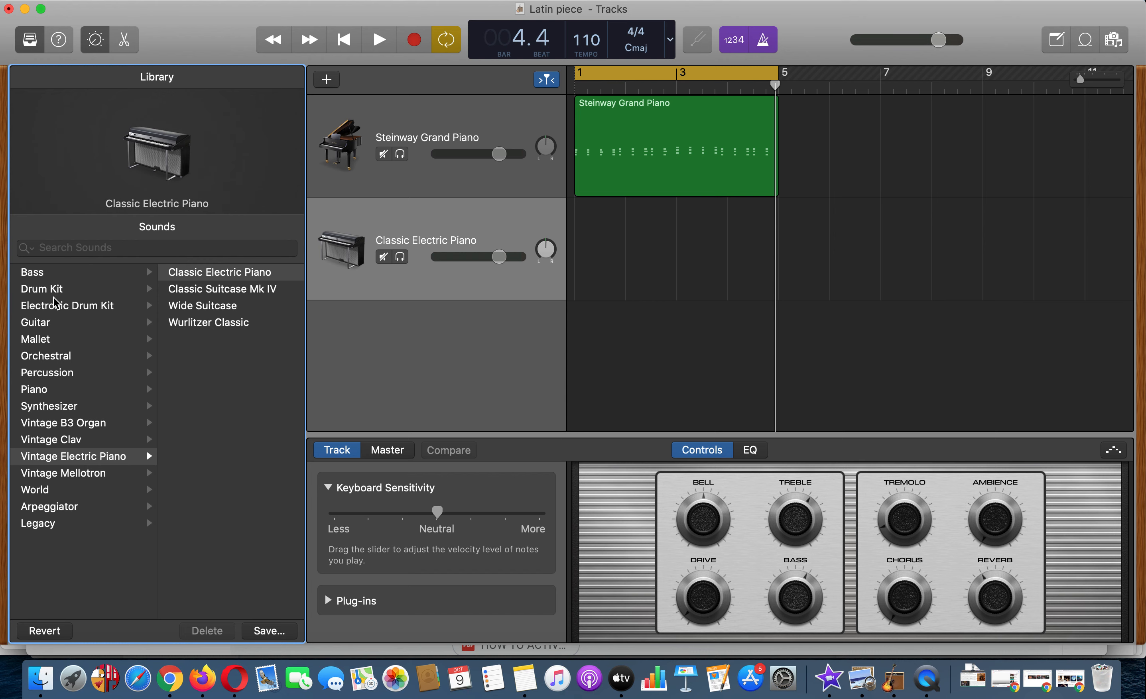
mouse_move(102, 365)
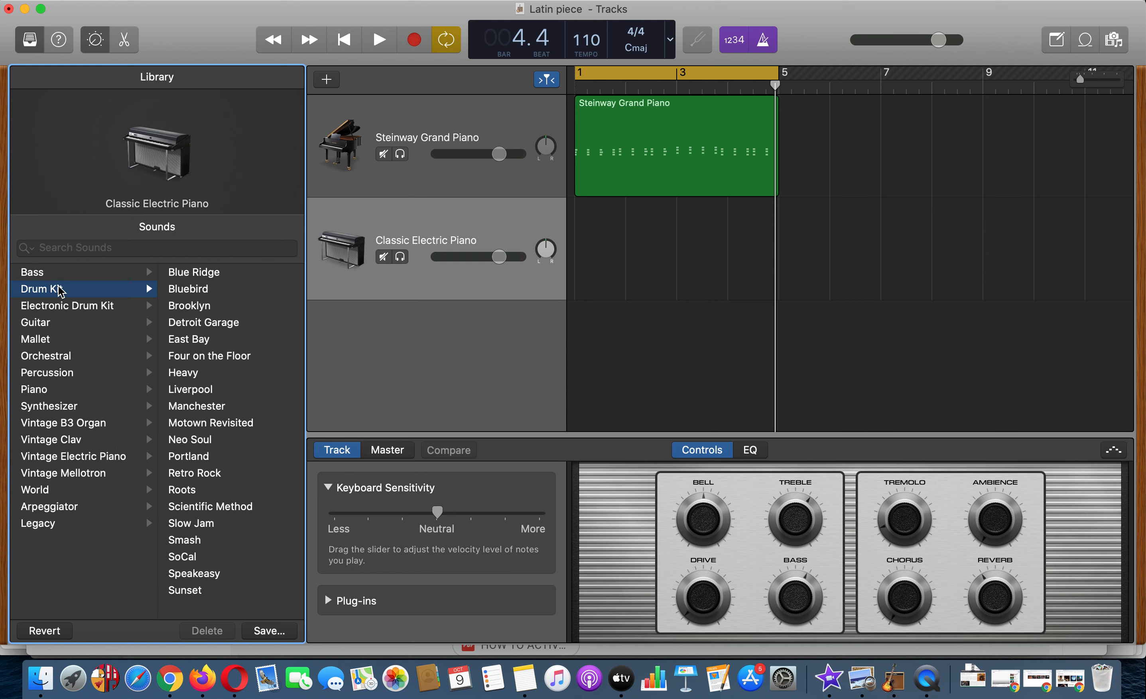
mouse_move(69, 374)
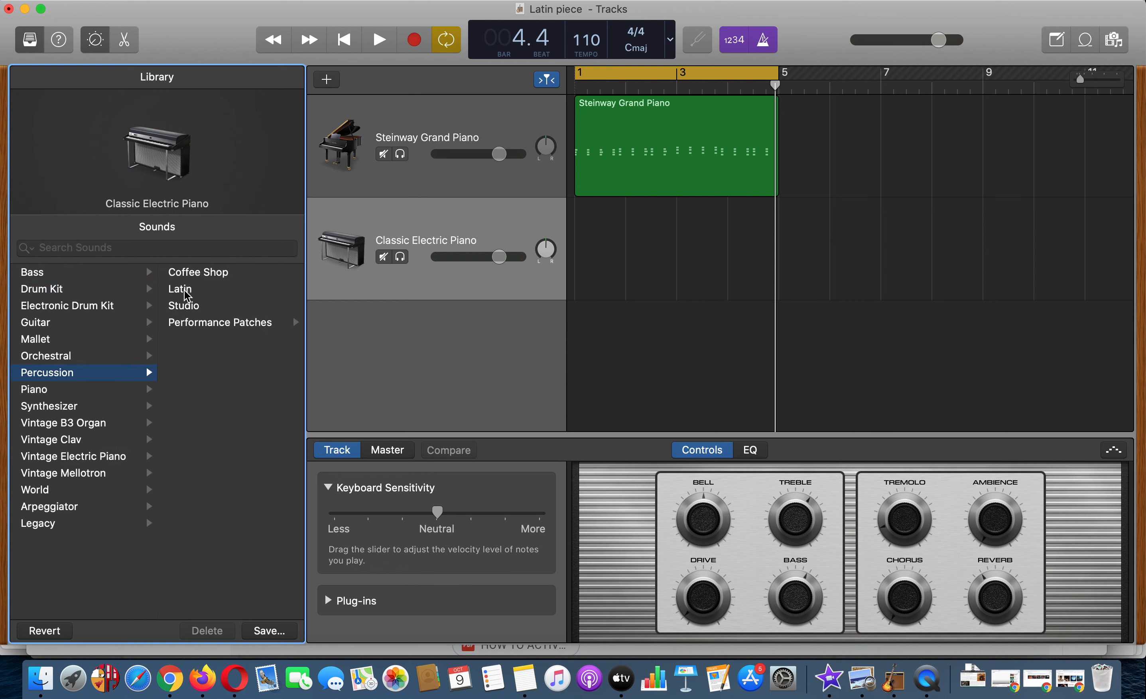
Try the Latin percussion sound, then assign the Motown Revisited drum kit to the new track
left_click(179, 290)
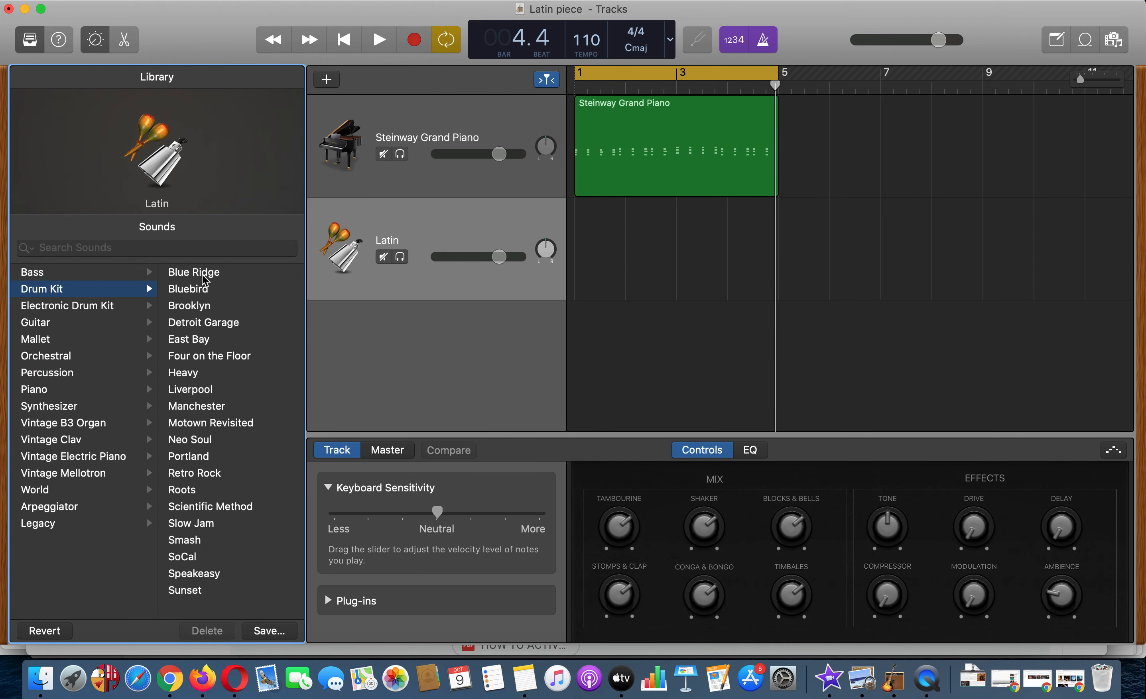
mouse_move(214, 410)
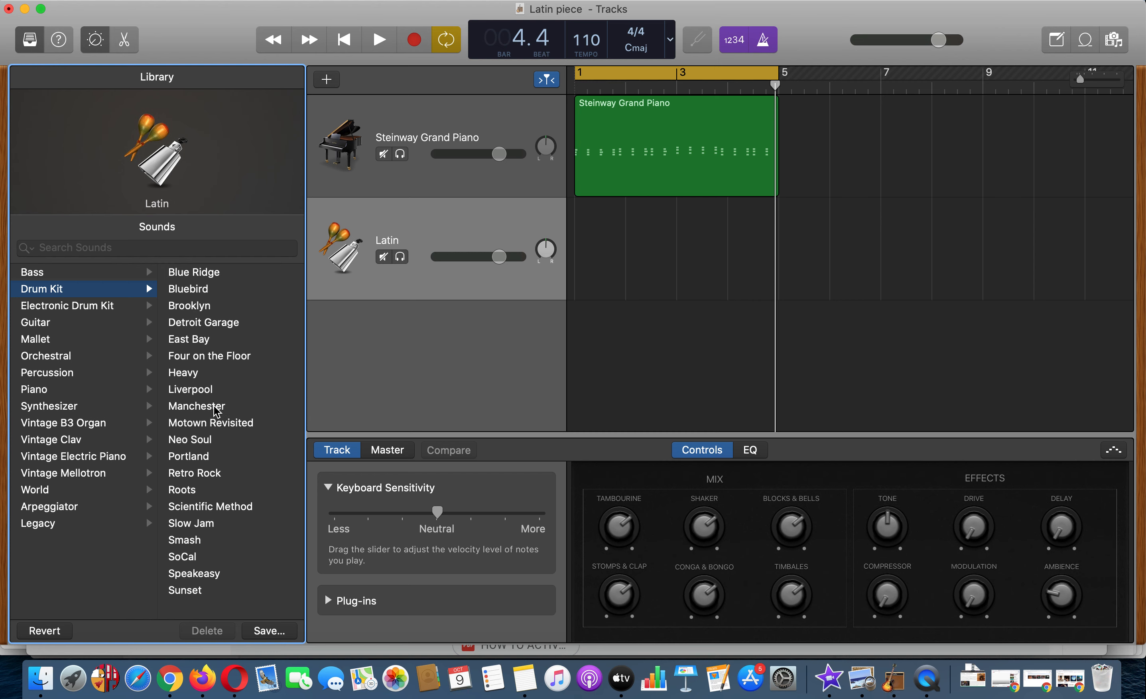
mouse_move(92, 310)
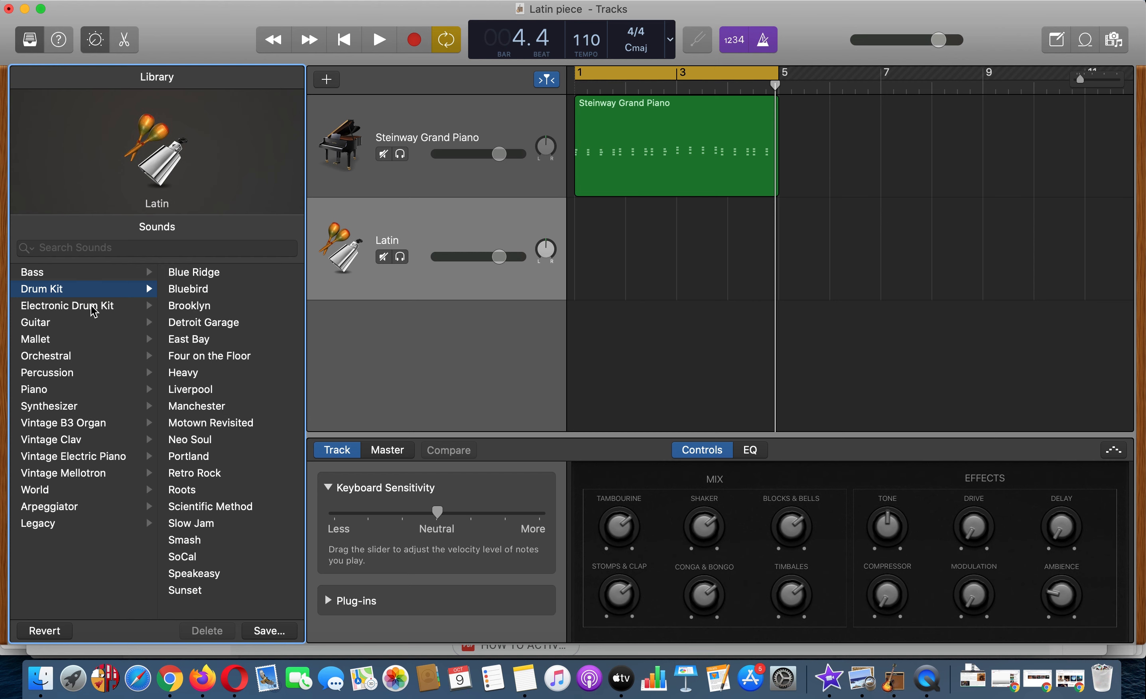
mouse_move(264, 436)
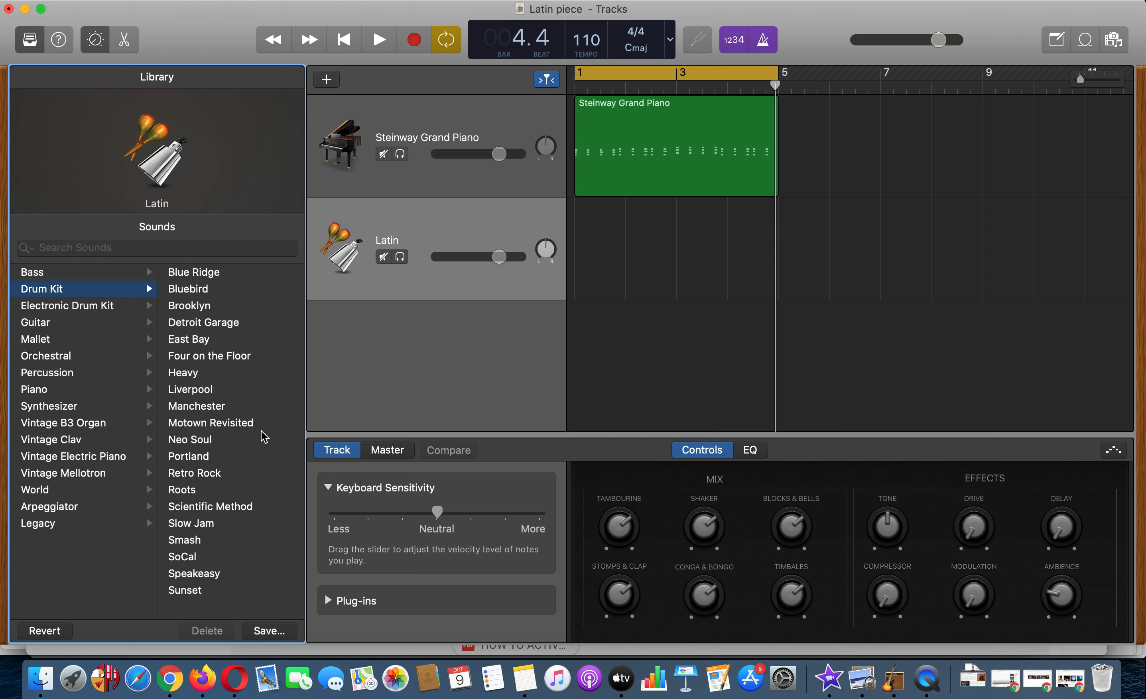
mouse_move(216, 359)
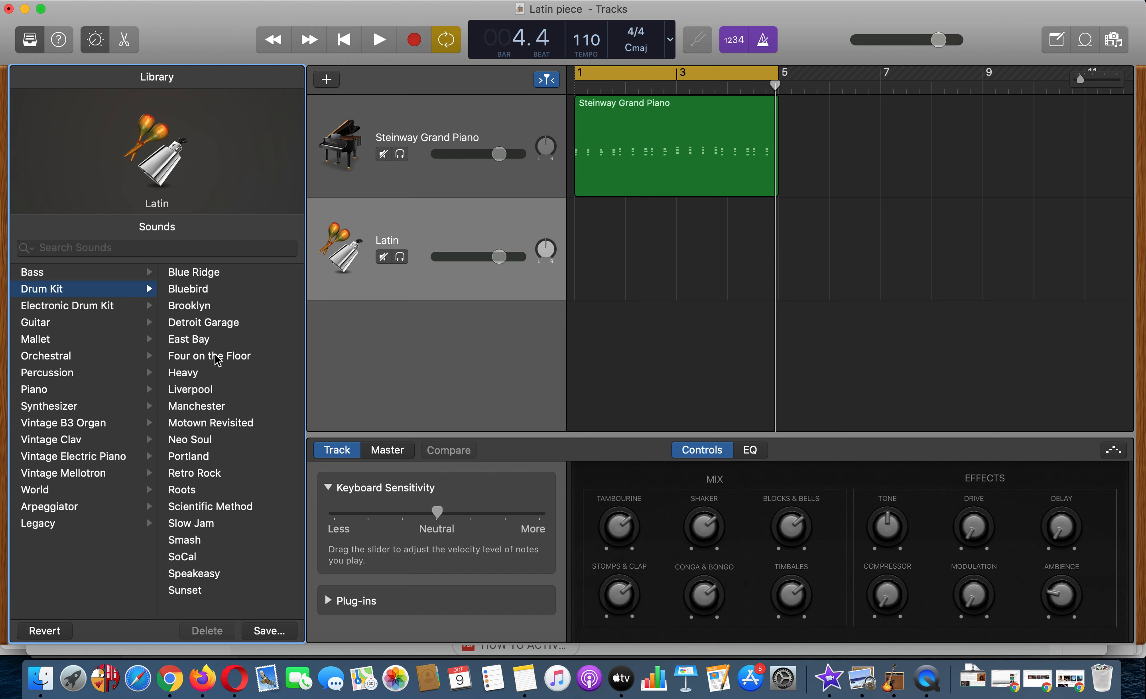
mouse_move(203, 429)
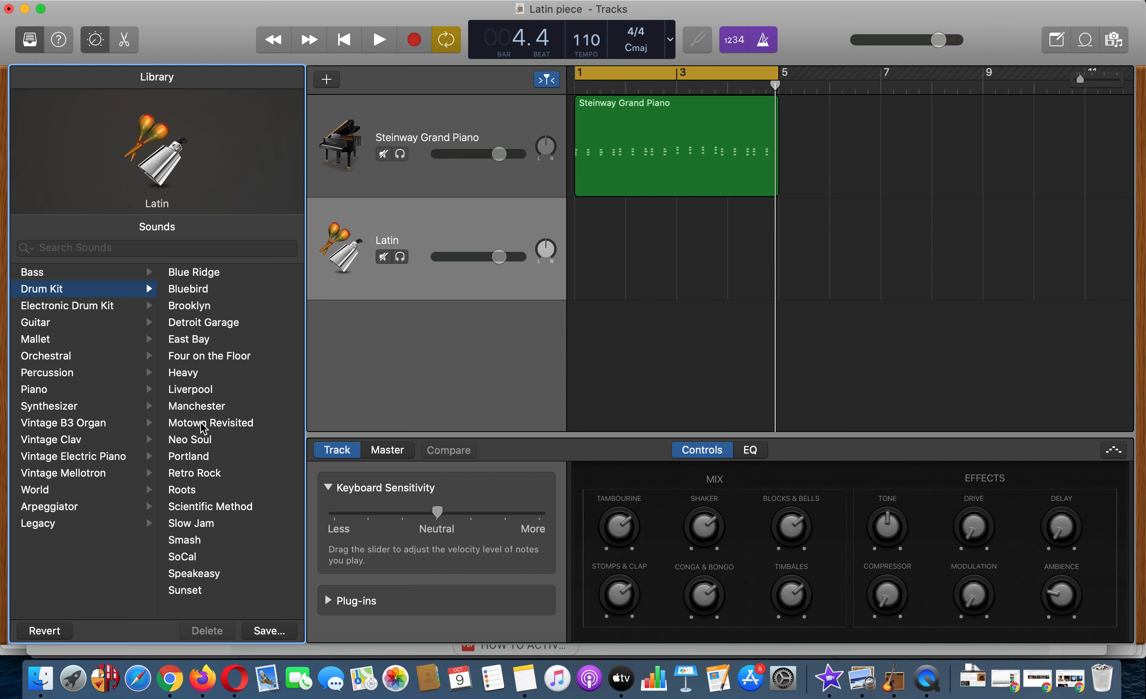
left_click(211, 423)
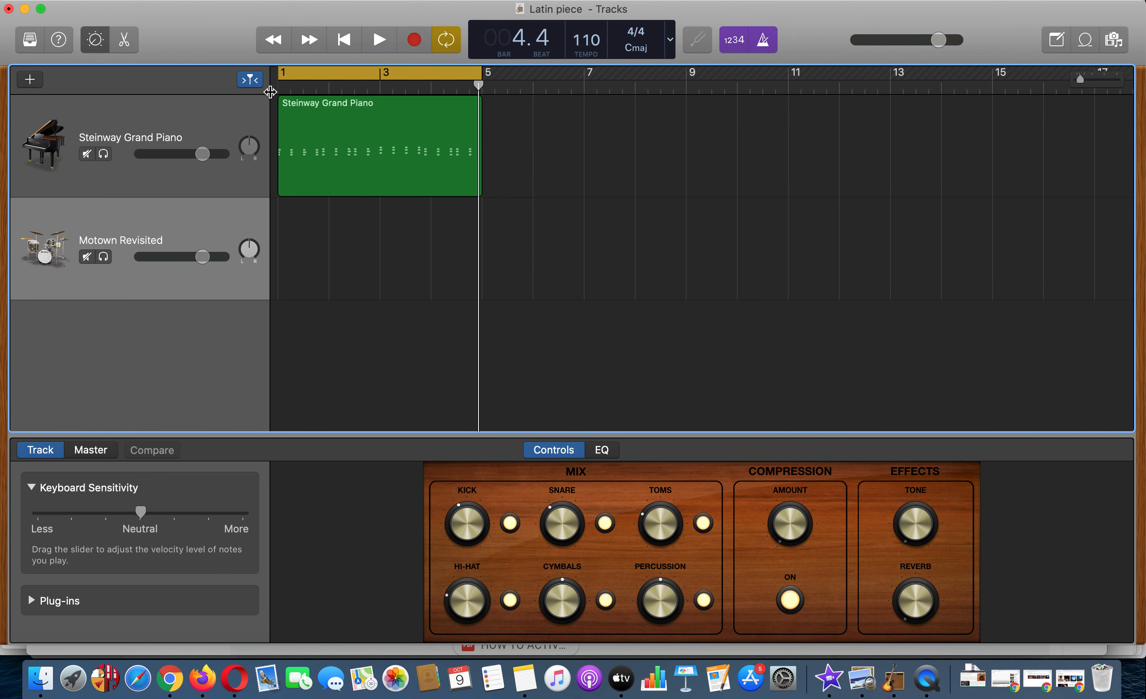
mouse_move(447, 350)
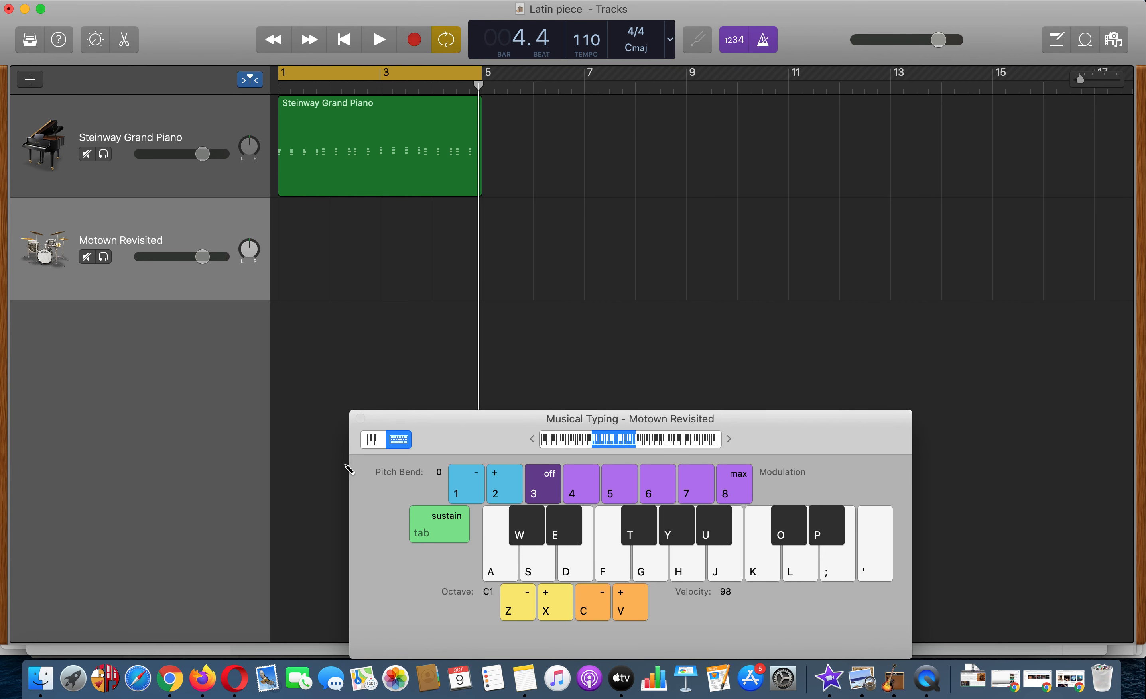
mouse_move(442, 438)
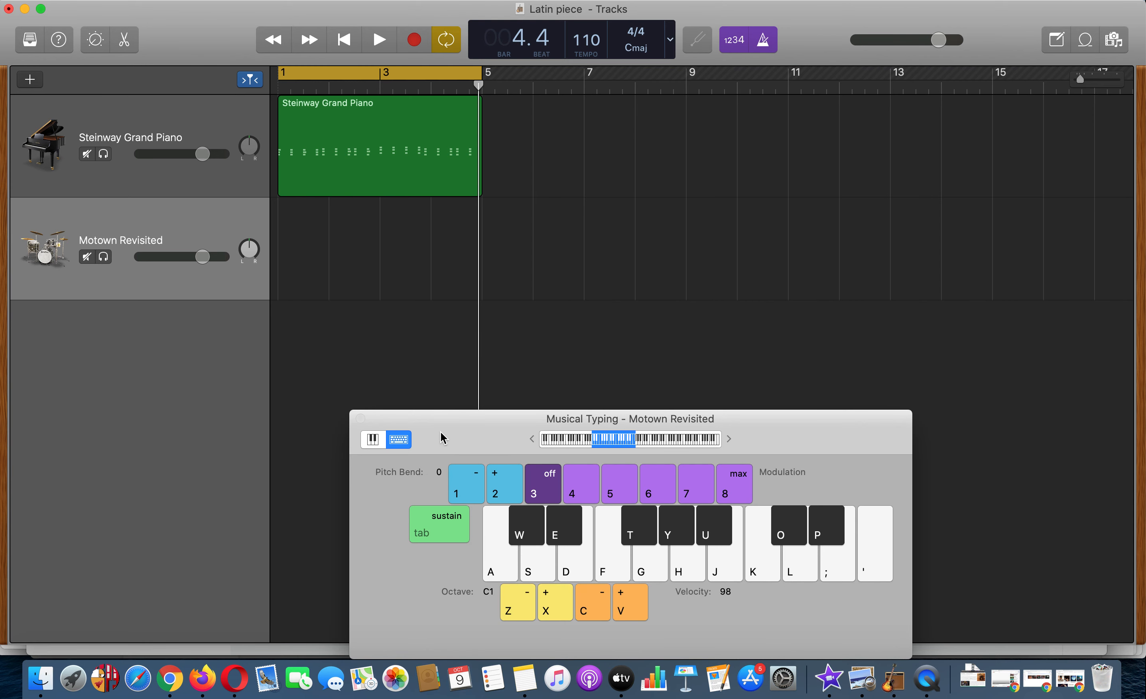
Position the Musical Typing keyboard and settle its octave back at C1
left_click_drag(630, 418, 583, 319)
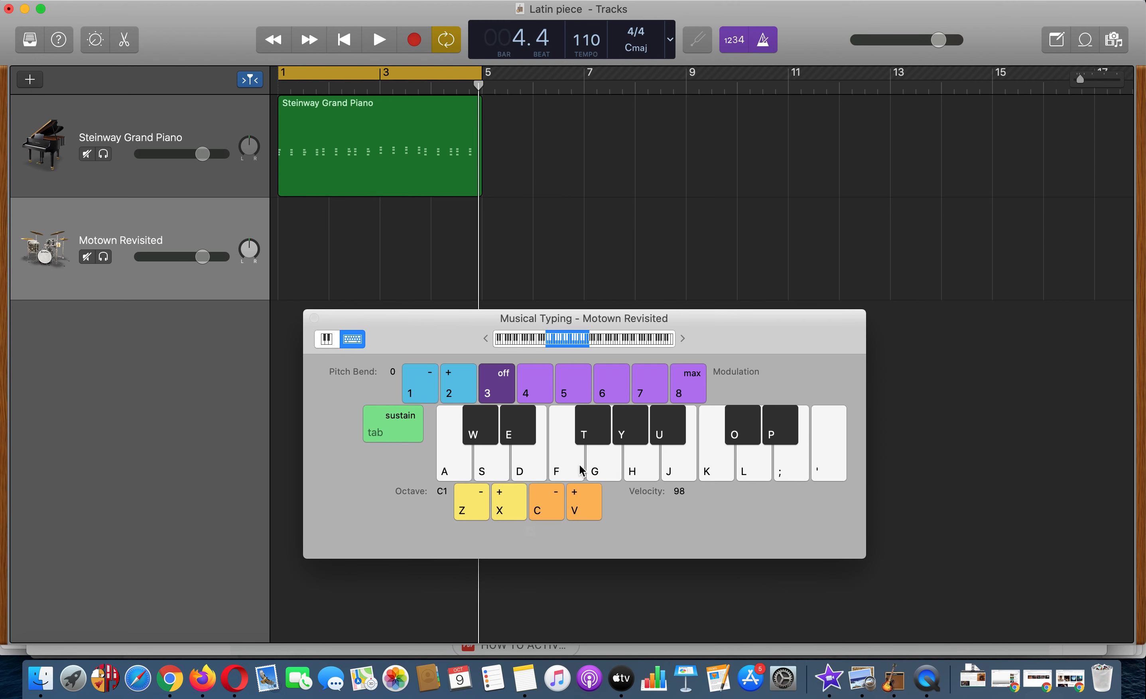
mouse_move(638, 511)
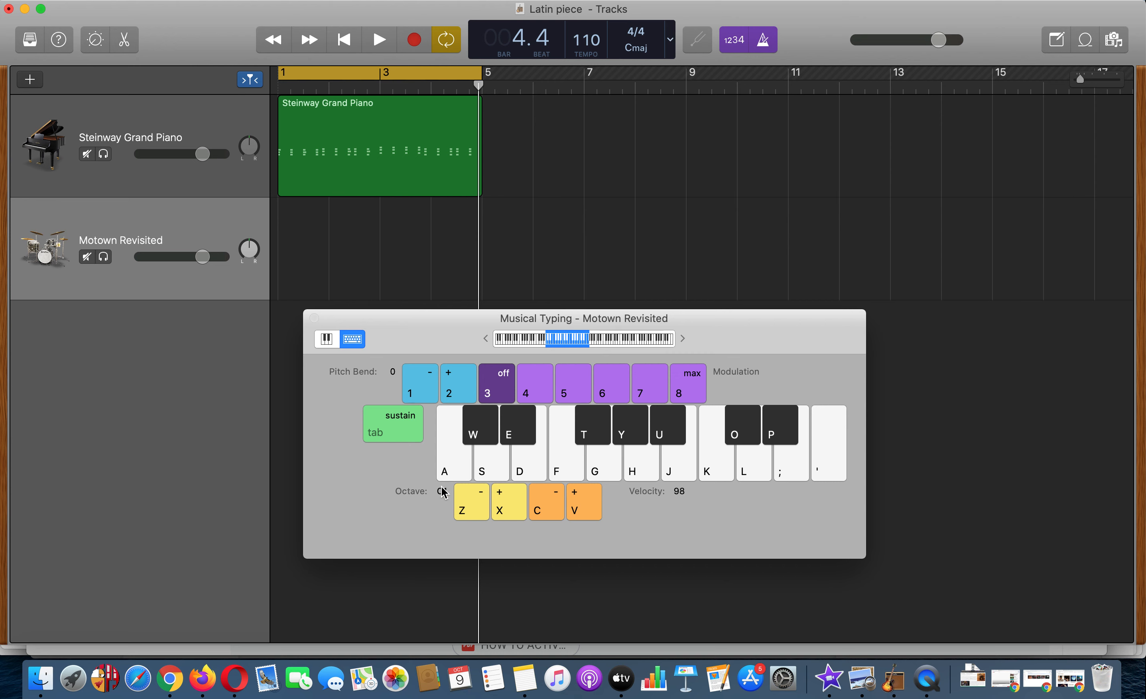
left_click(509, 503)
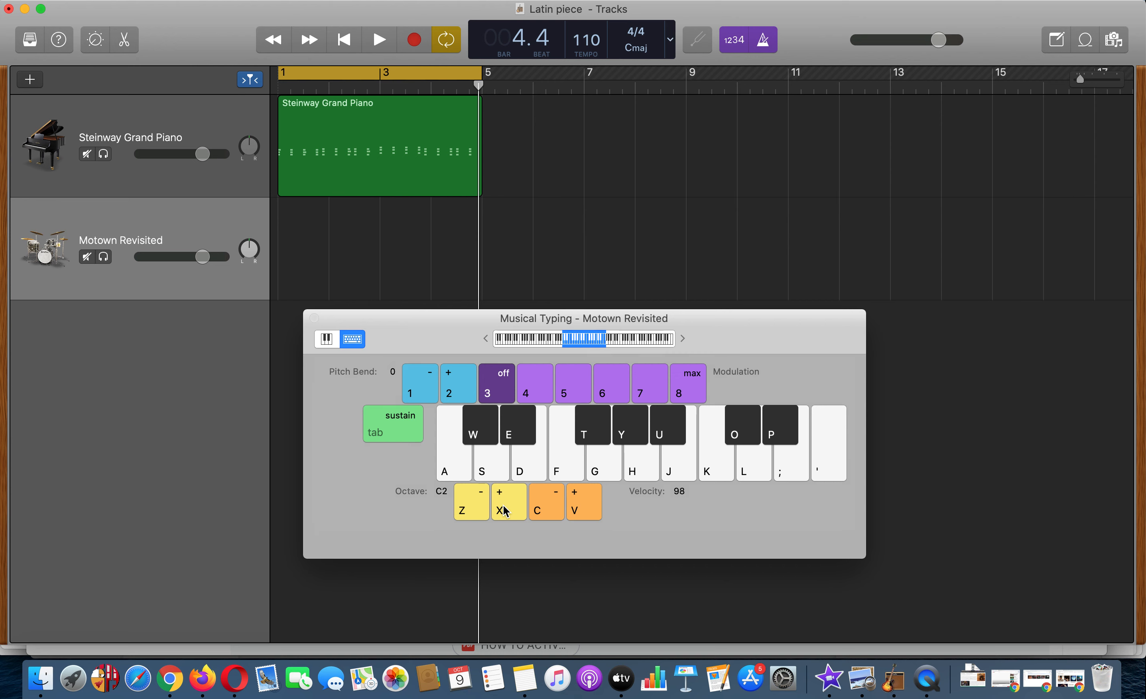
left_click(463, 501)
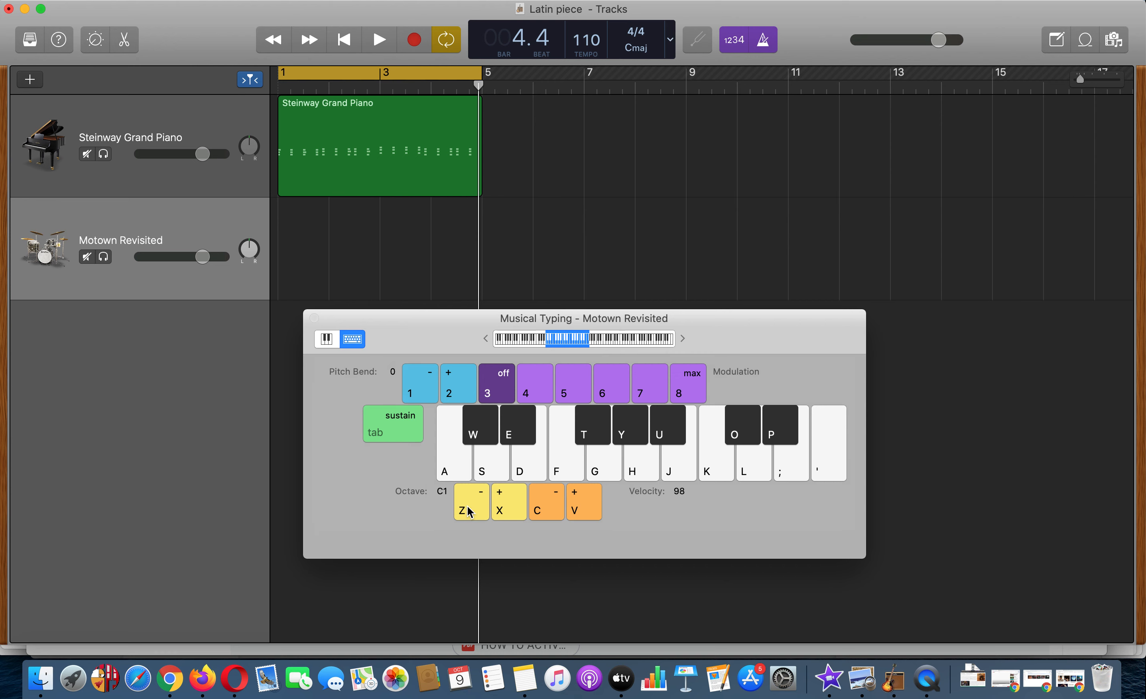
mouse_move(421, 516)
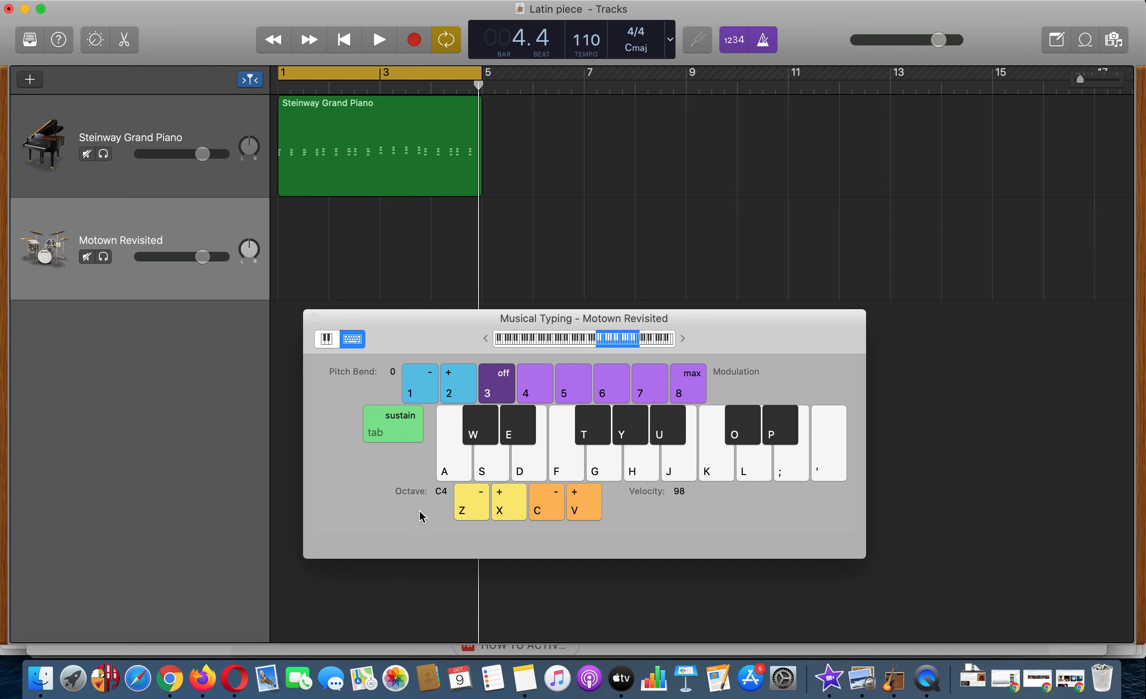
key("z")
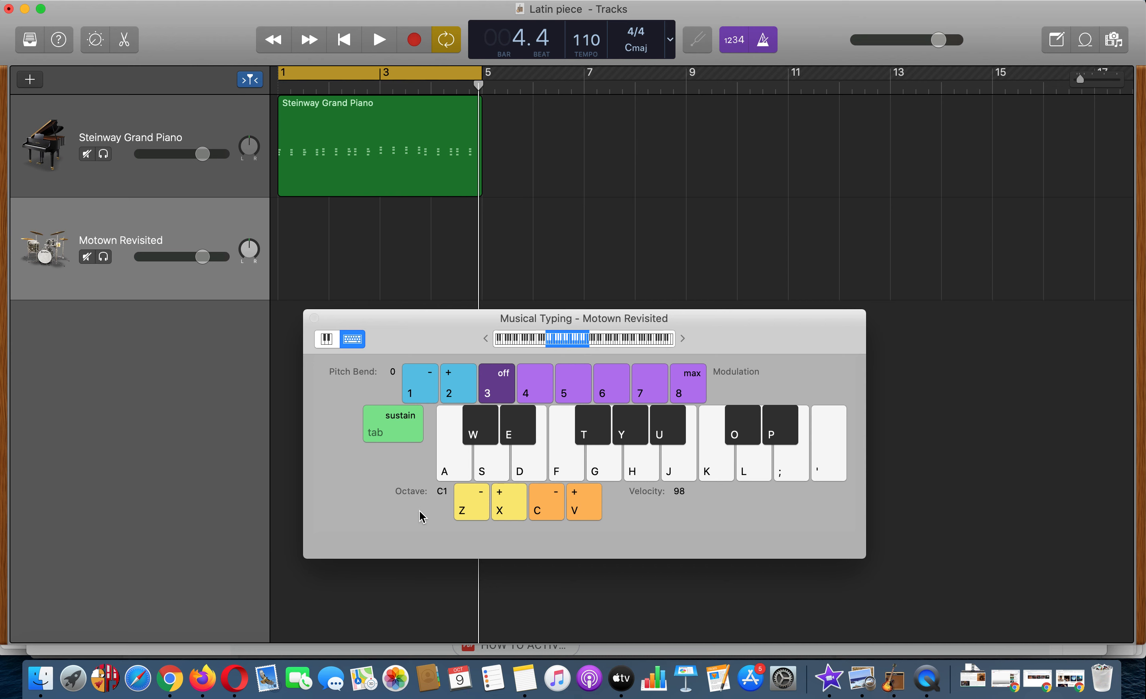
mouse_move(449, 473)
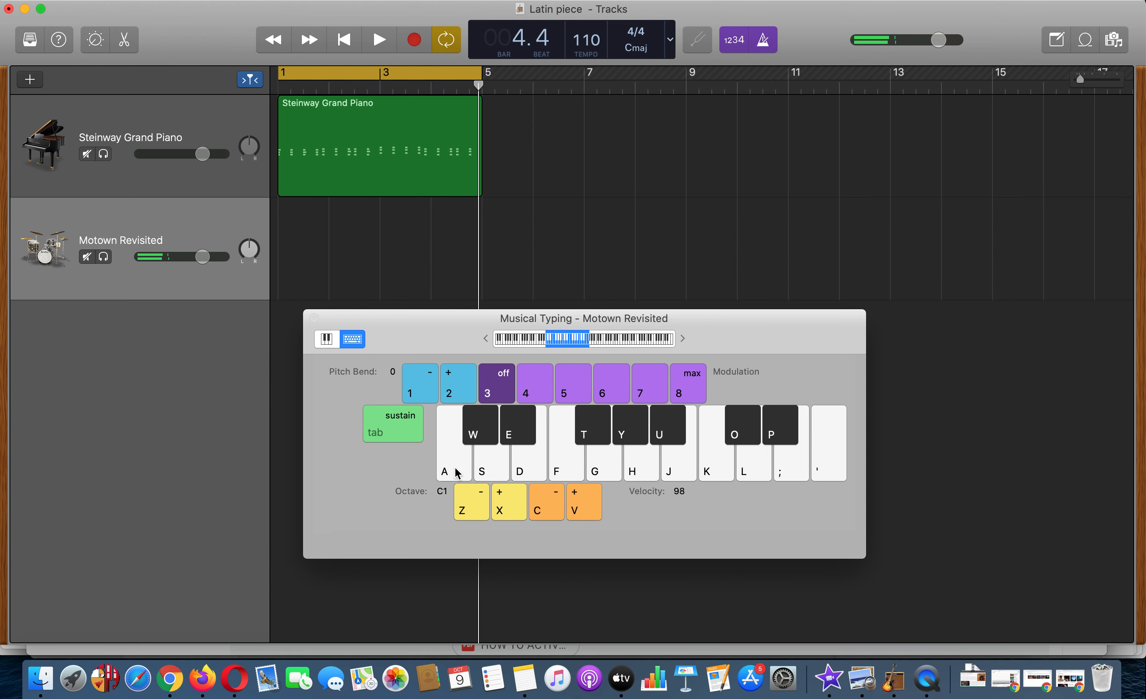
Record two bars of kick drum hits with the A key from the song start, then stop
left_click_drag(583, 318, 673, 344)
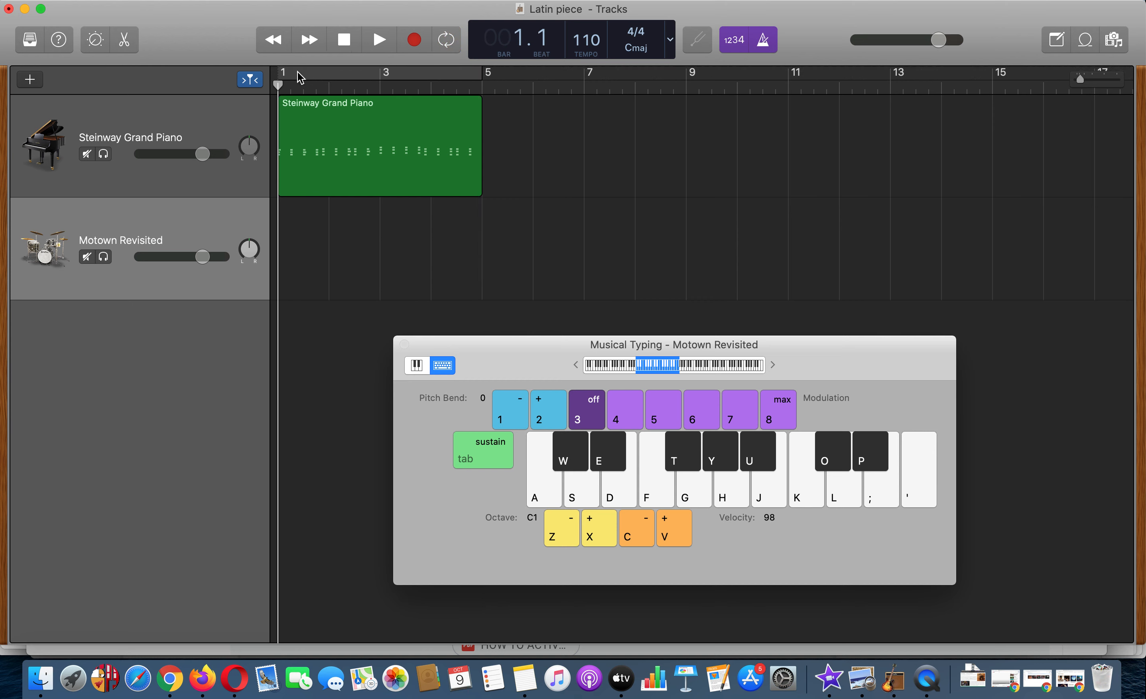
mouse_move(378, 74)
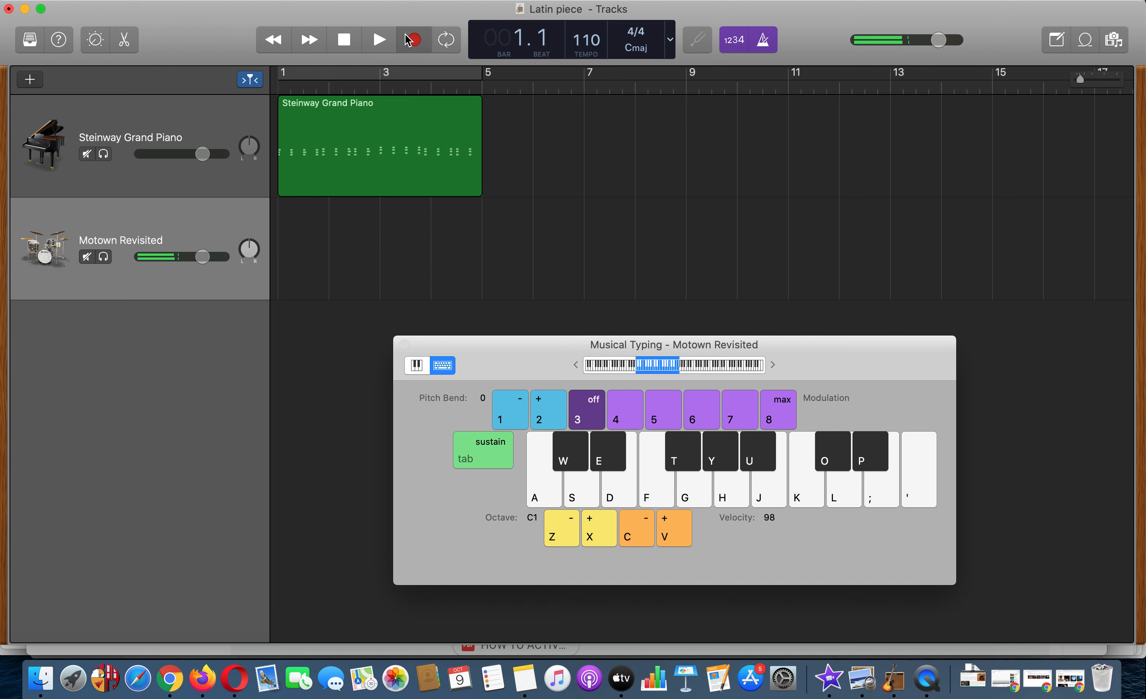
left_click(378, 39)
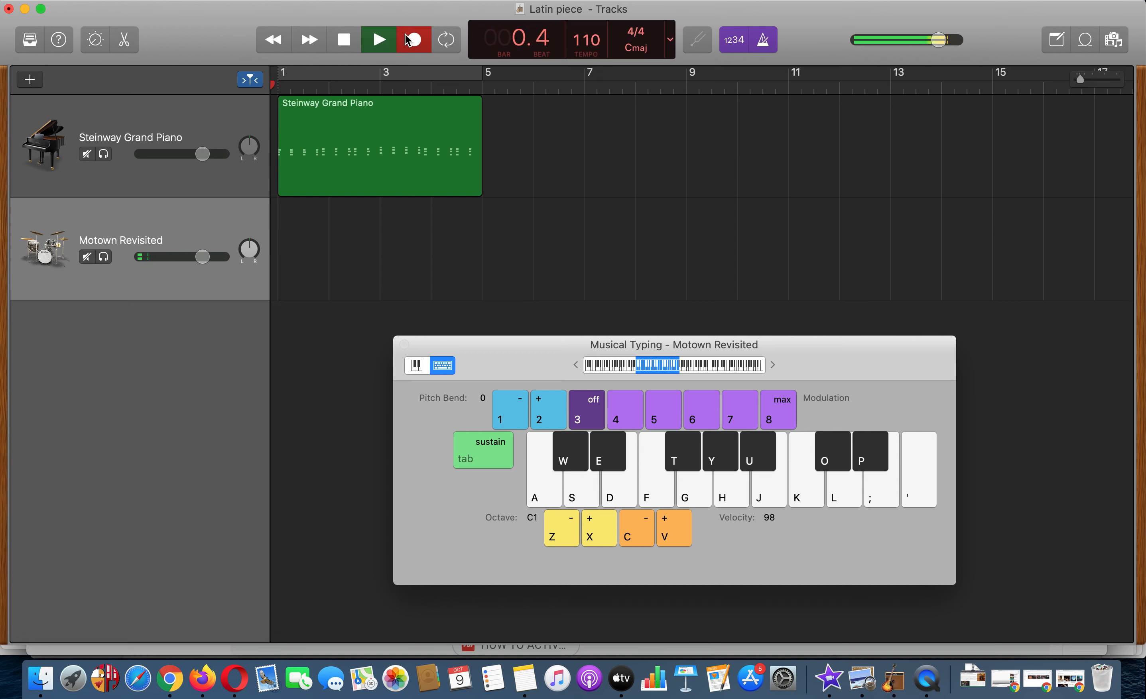
key("a")
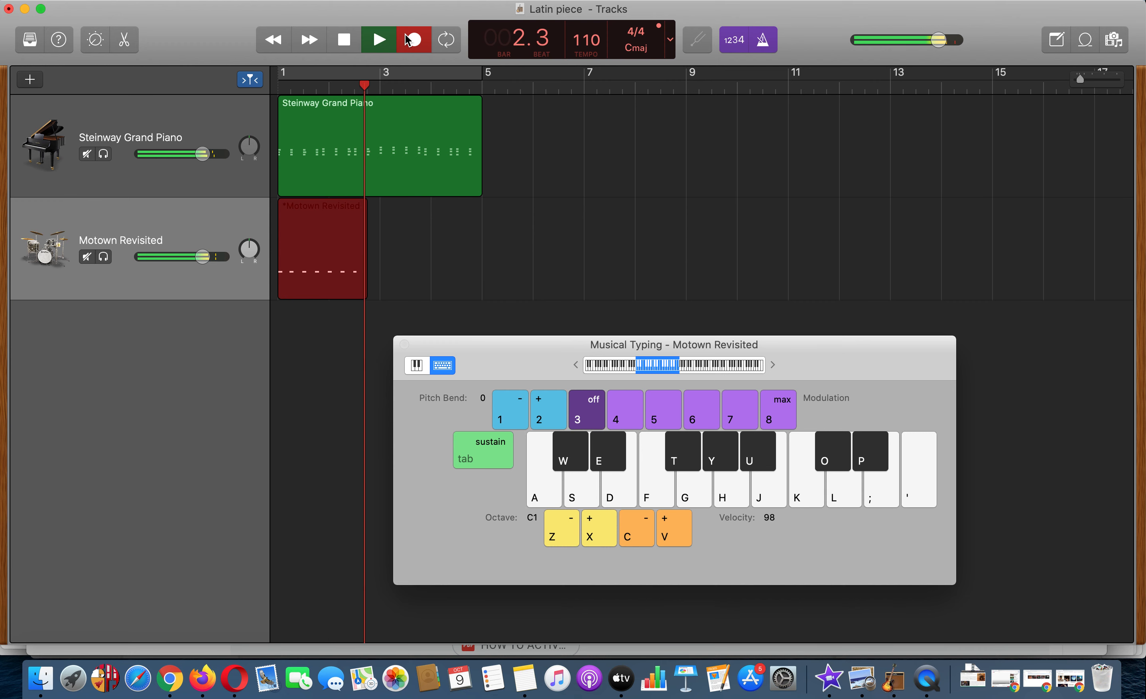
left_click(413, 39)
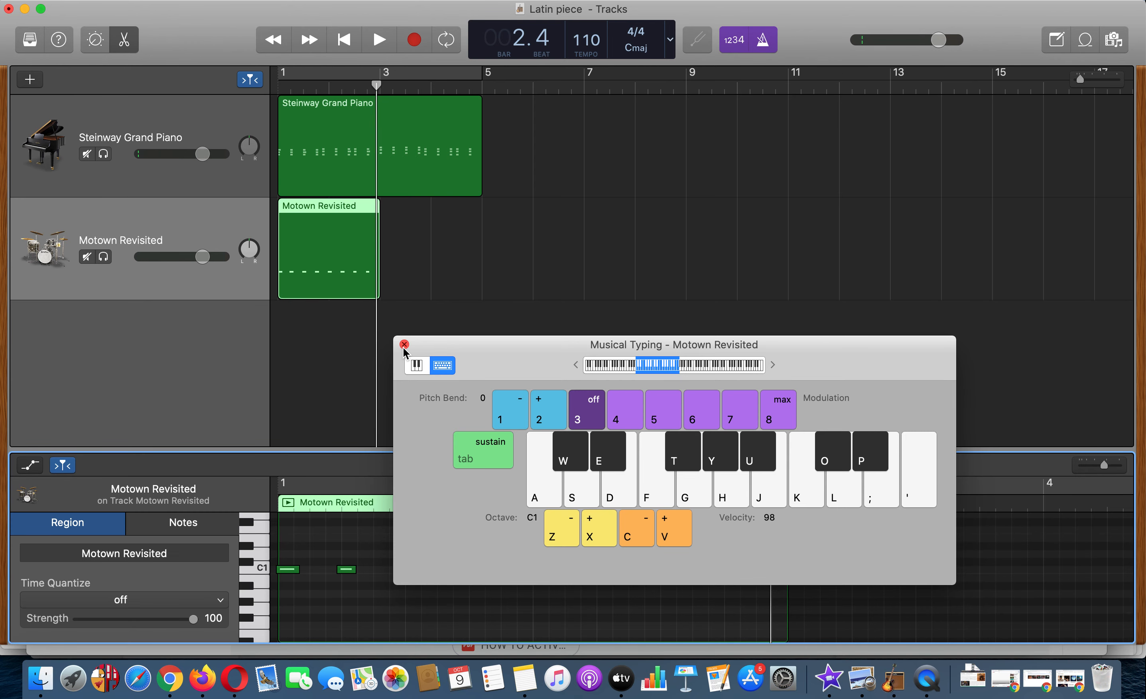
Close Musical Typing and quantize the kick notes to 1/8 Note in the editor
left_click(403, 344)
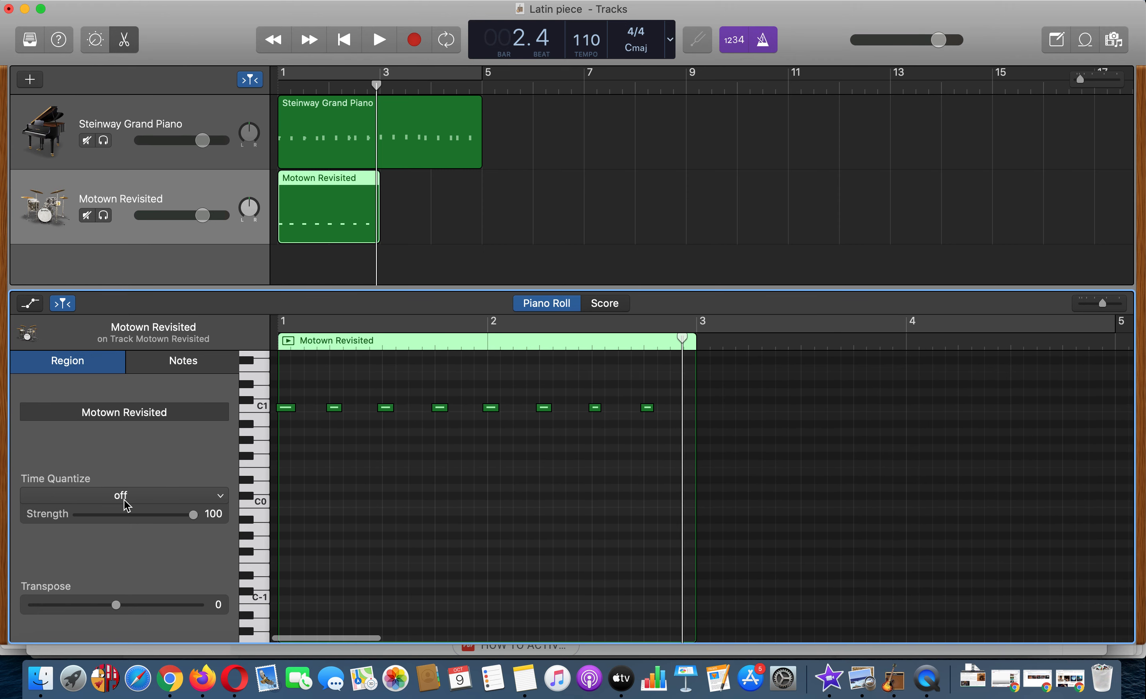
mouse_move(256, 432)
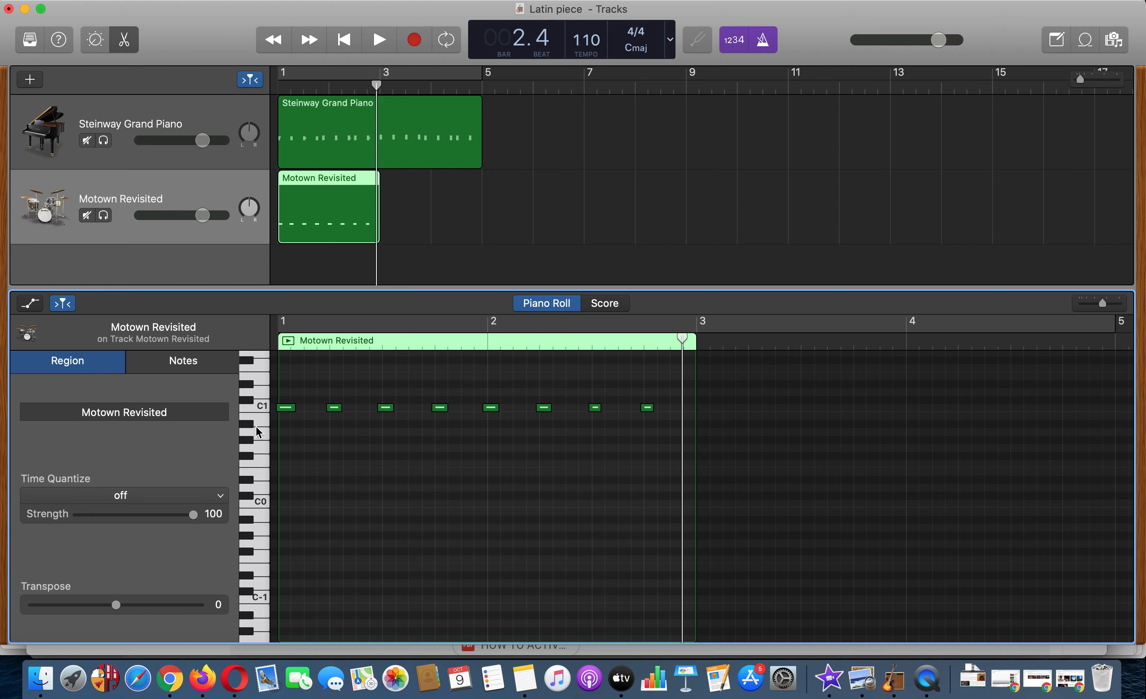
mouse_move(149, 503)
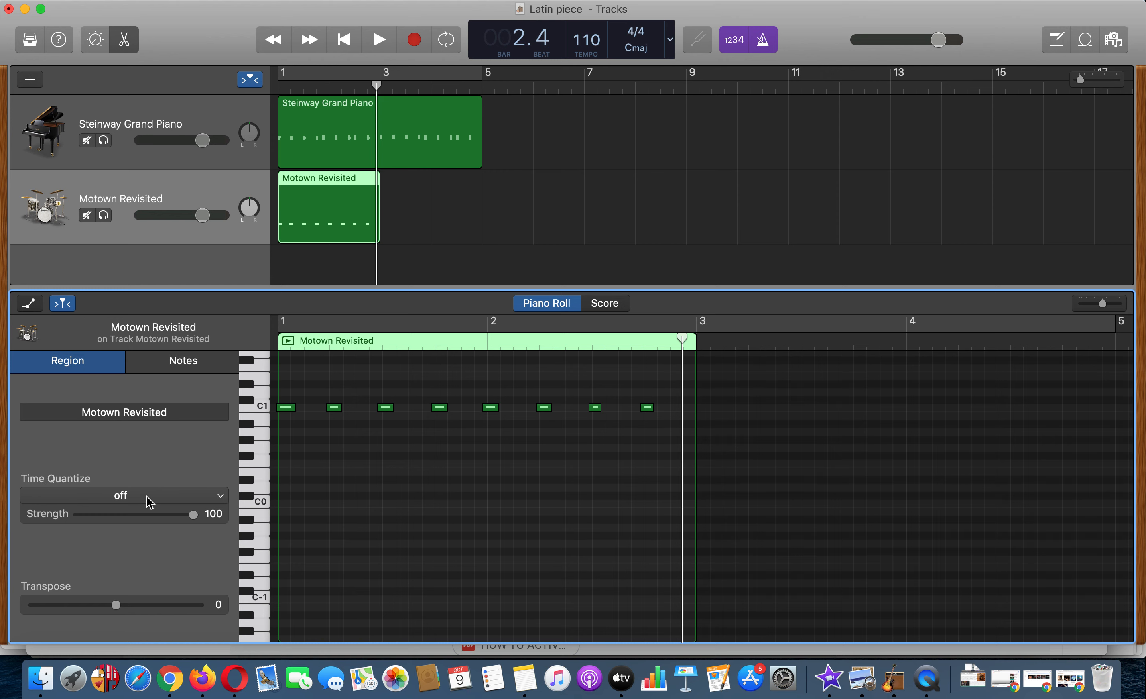
left_click(124, 496)
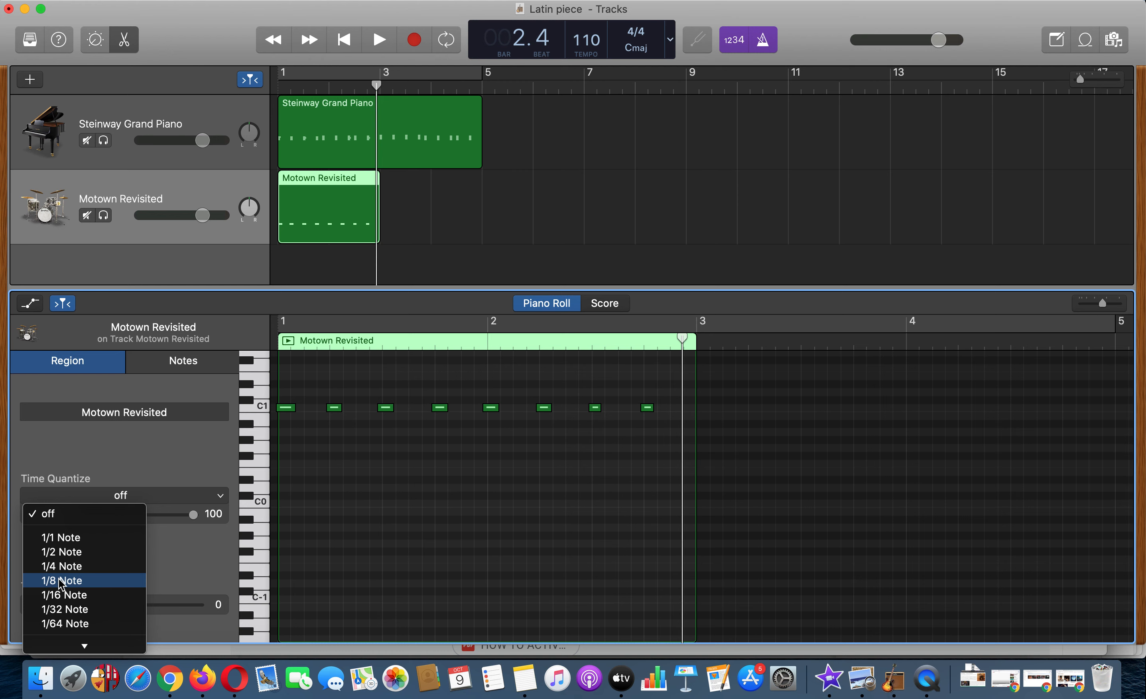
left_click(61, 581)
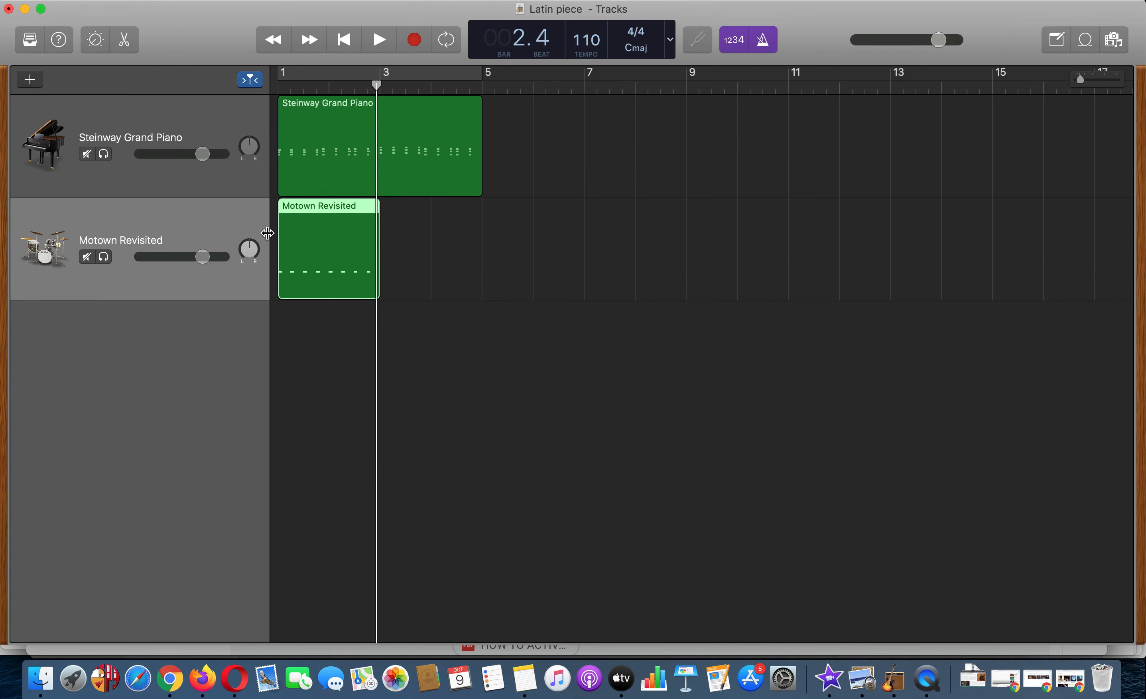
mouse_move(387, 225)
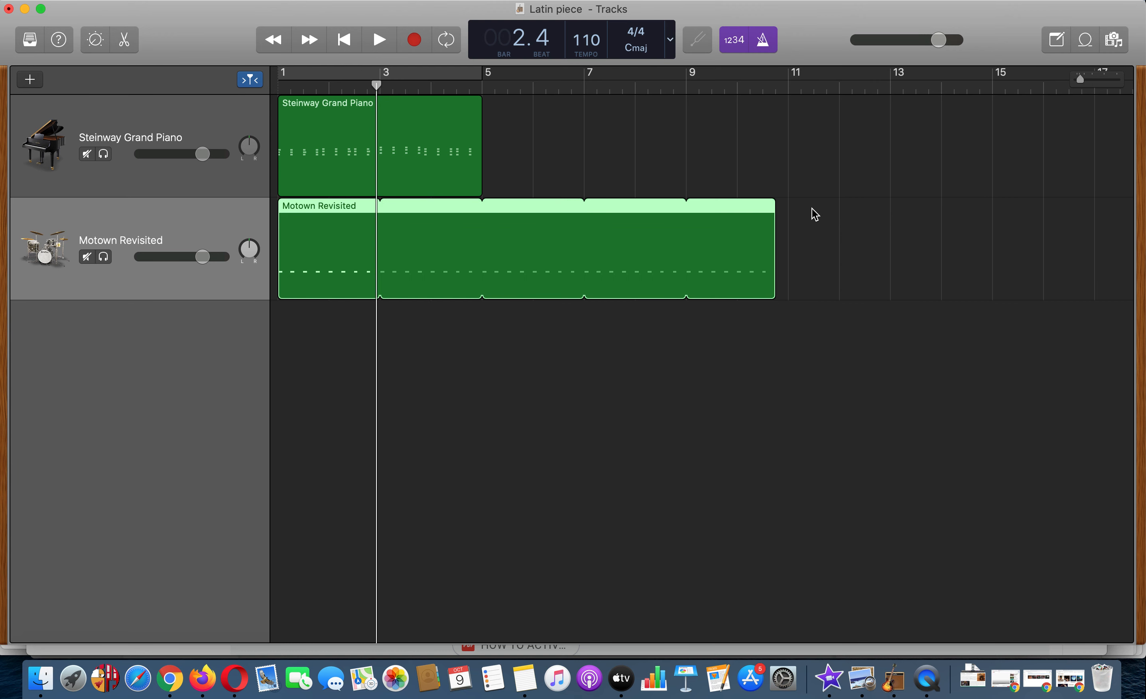
Trim the kick region to two bars, copy it to bar 3 and check the playback
left_click_drag(771, 205, 409, 205)
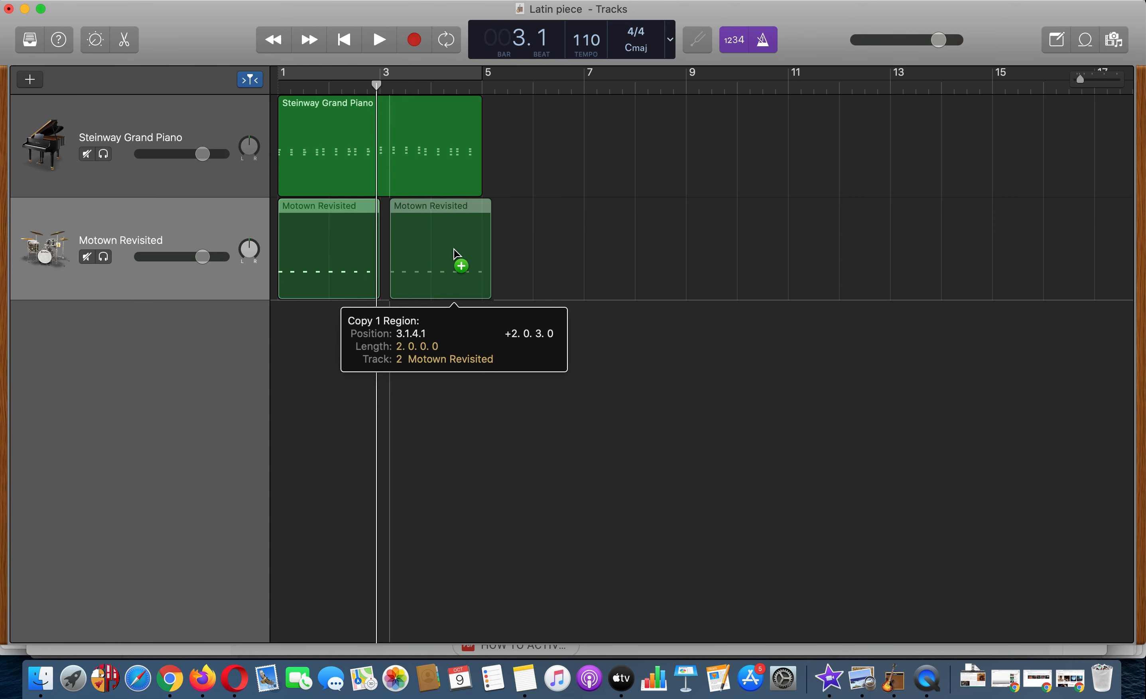
left_click_drag(439, 248, 430, 249)
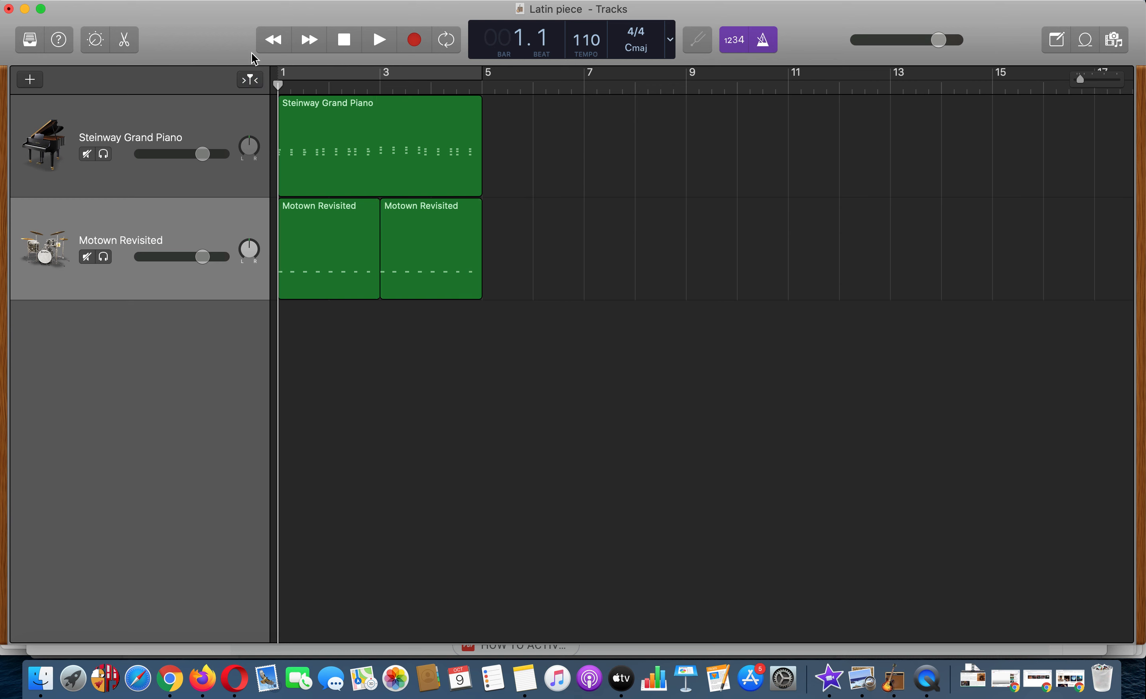
left_click(379, 39)
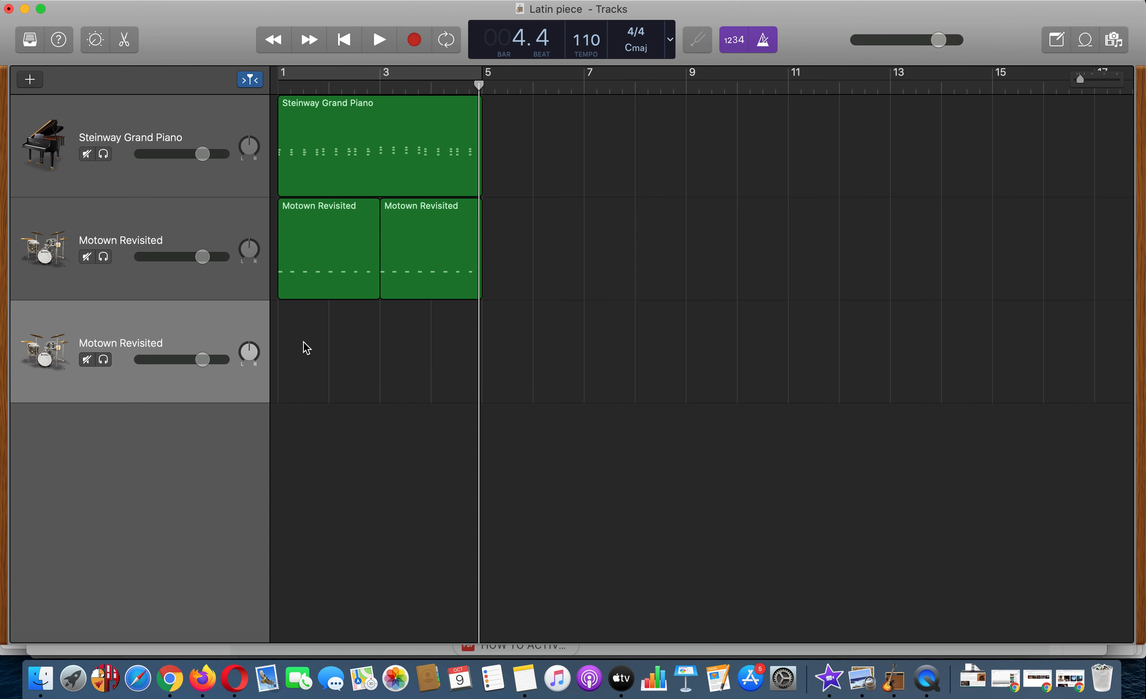
mouse_move(413, 358)
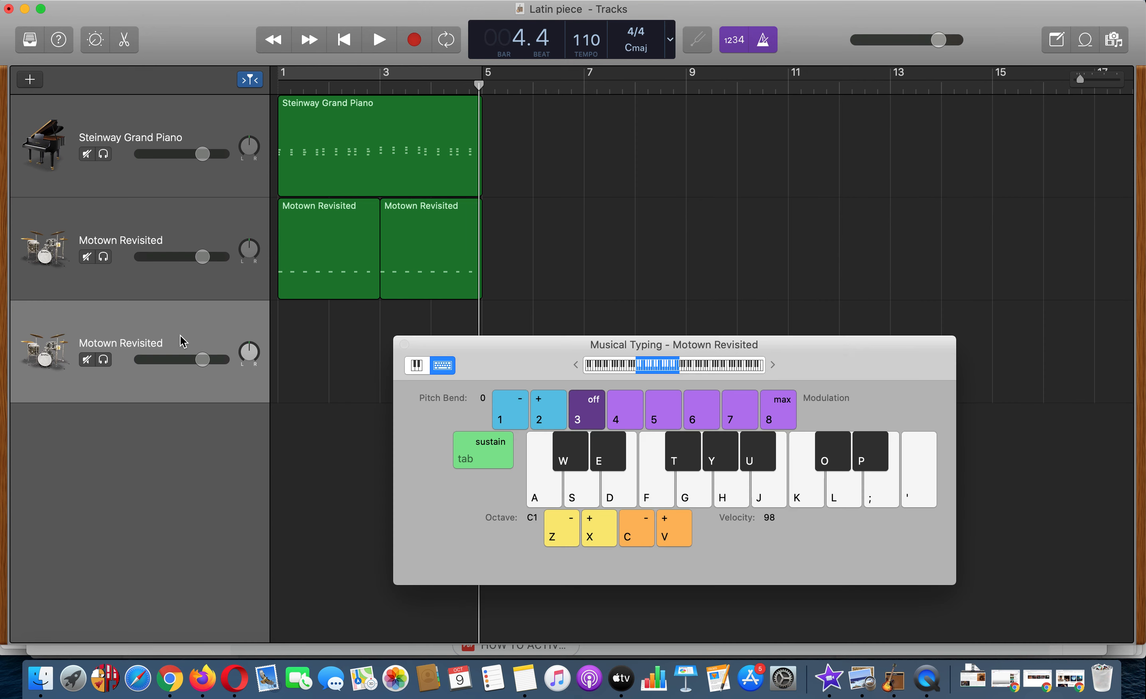
Bring up Musical Typing for the third track and listen to the existing parts
key("d")
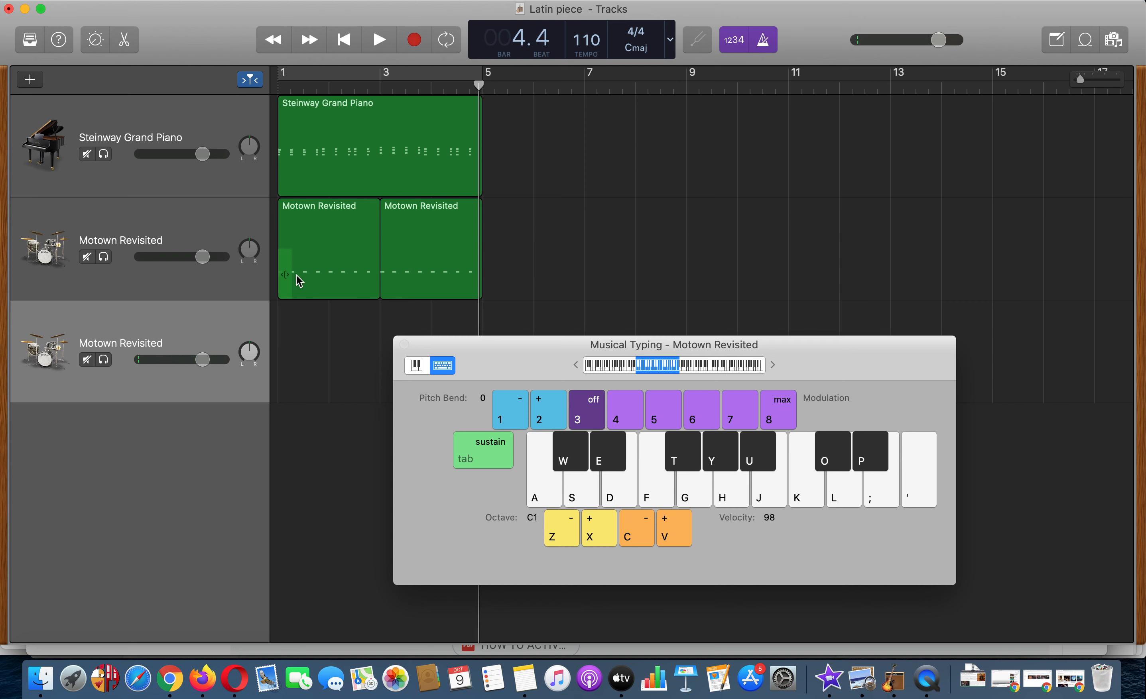
left_click(379, 39)
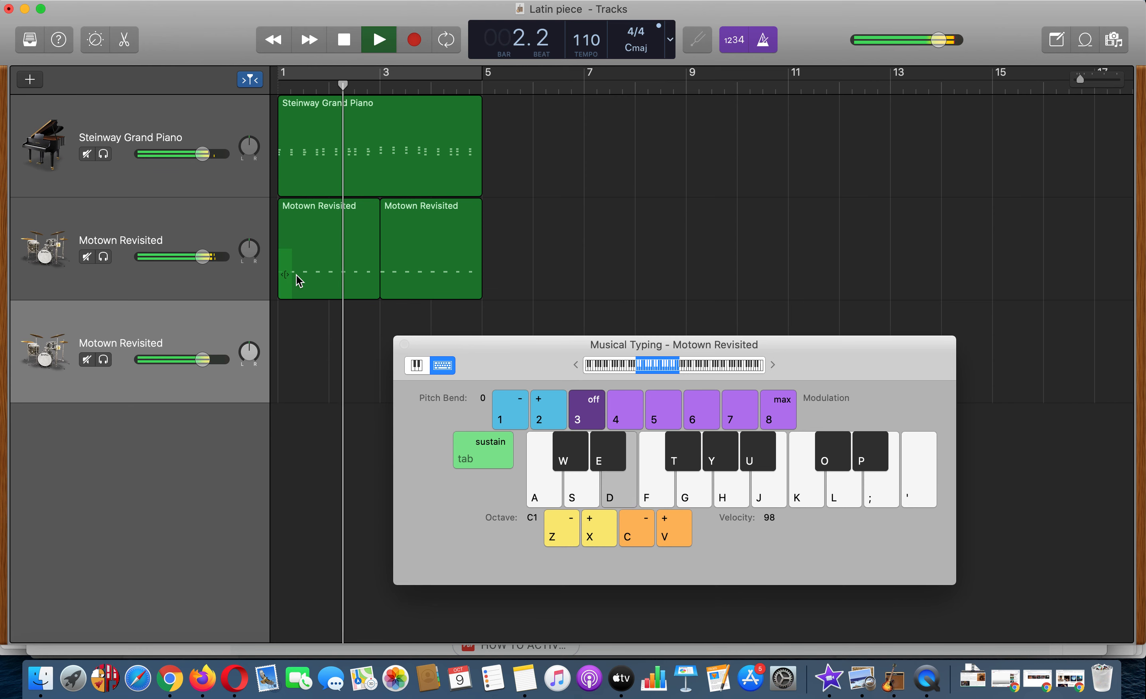
left_click(378, 39)
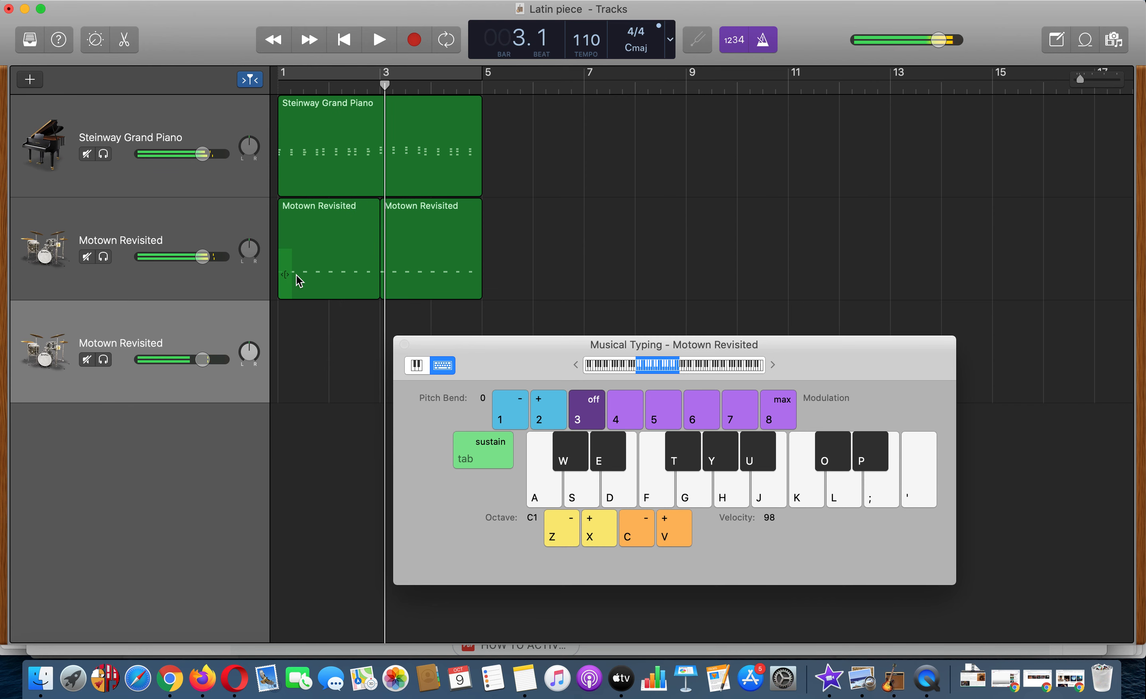
left_click(378, 39)
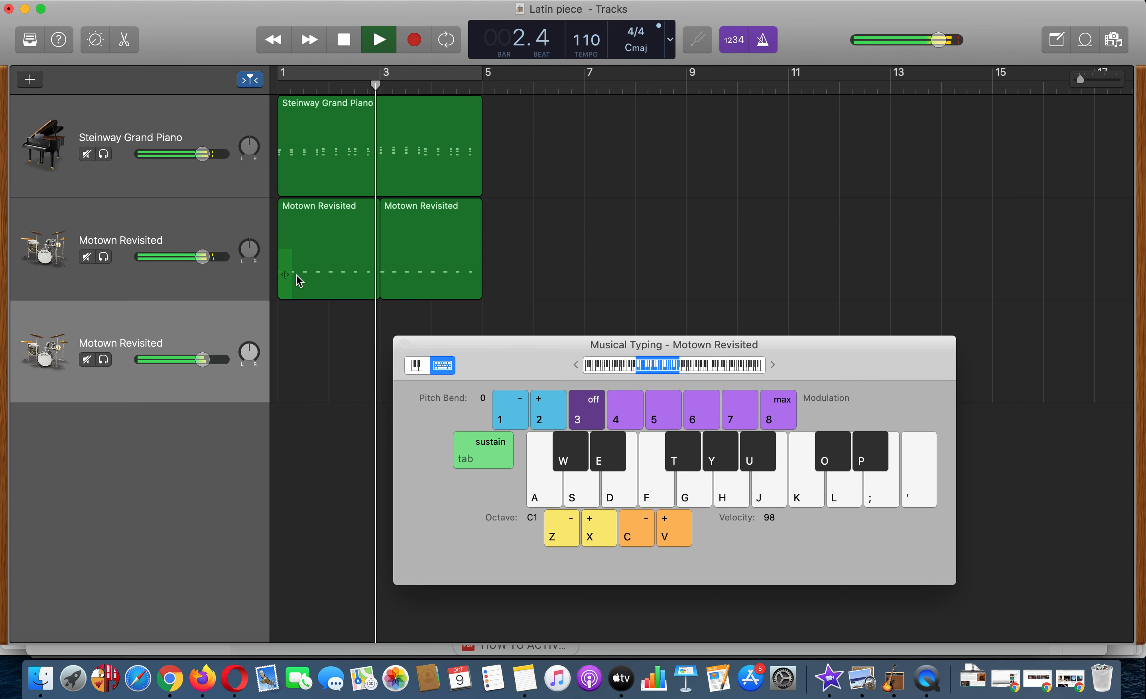
Record off-beat snare hits with the D key over the first two bars, then stop
left_click(378, 39)
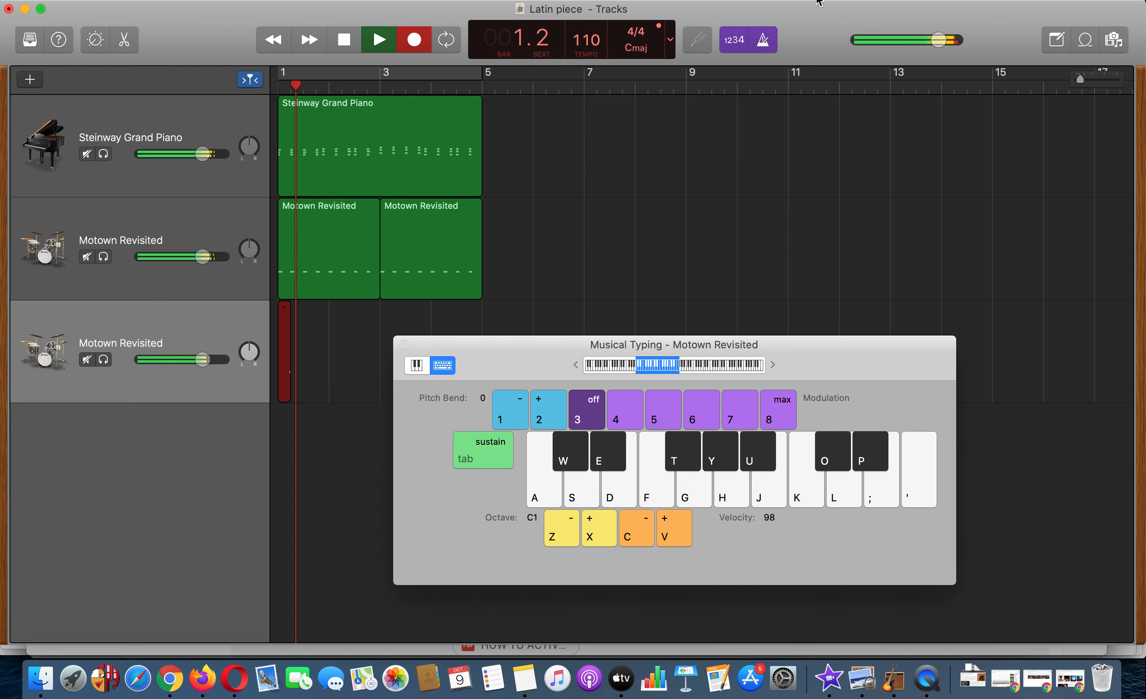
key("d")
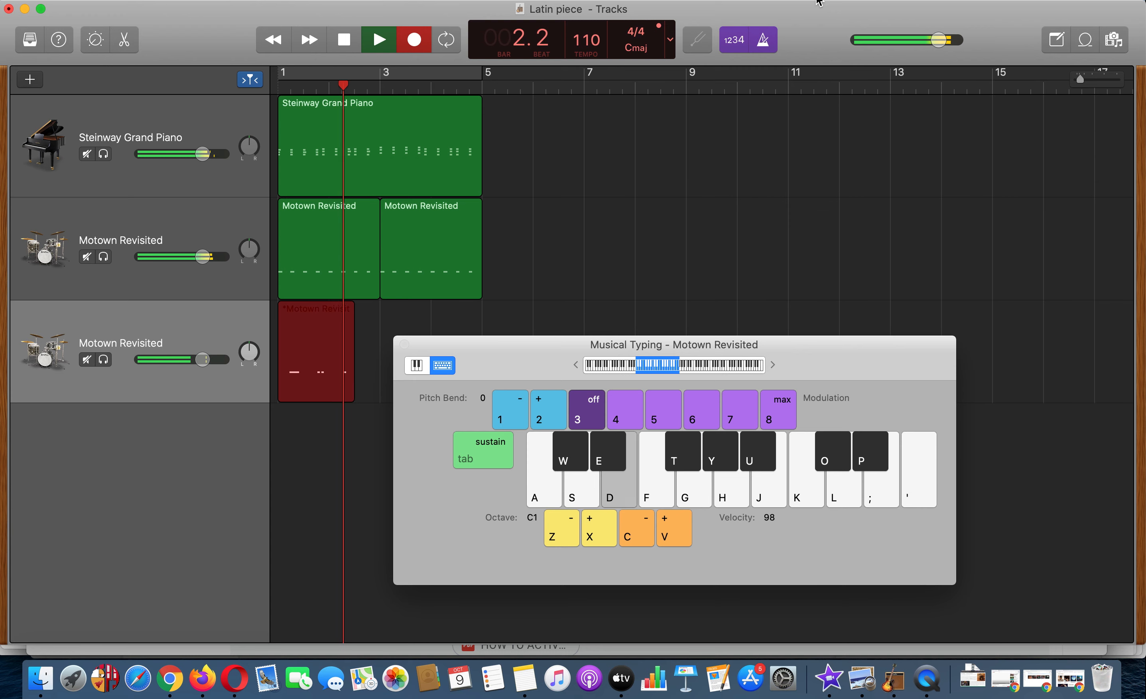
left_click(378, 39)
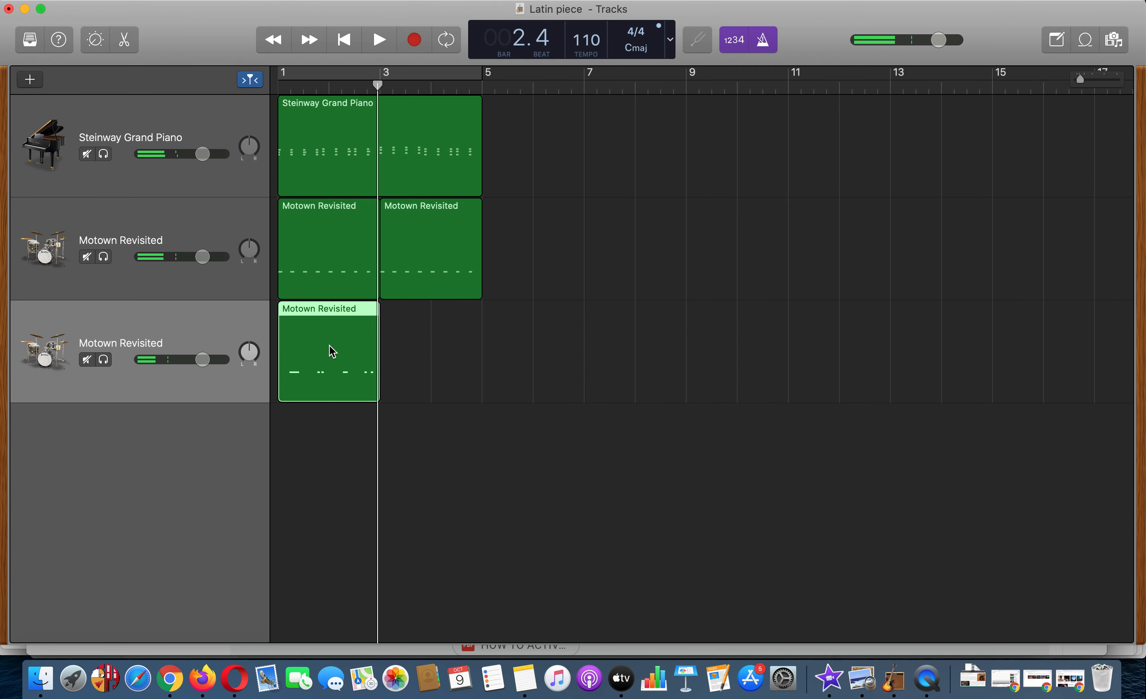
Quantize the snare notes to 1/8 Note and audition the two-bar loop
double_click(328, 351)
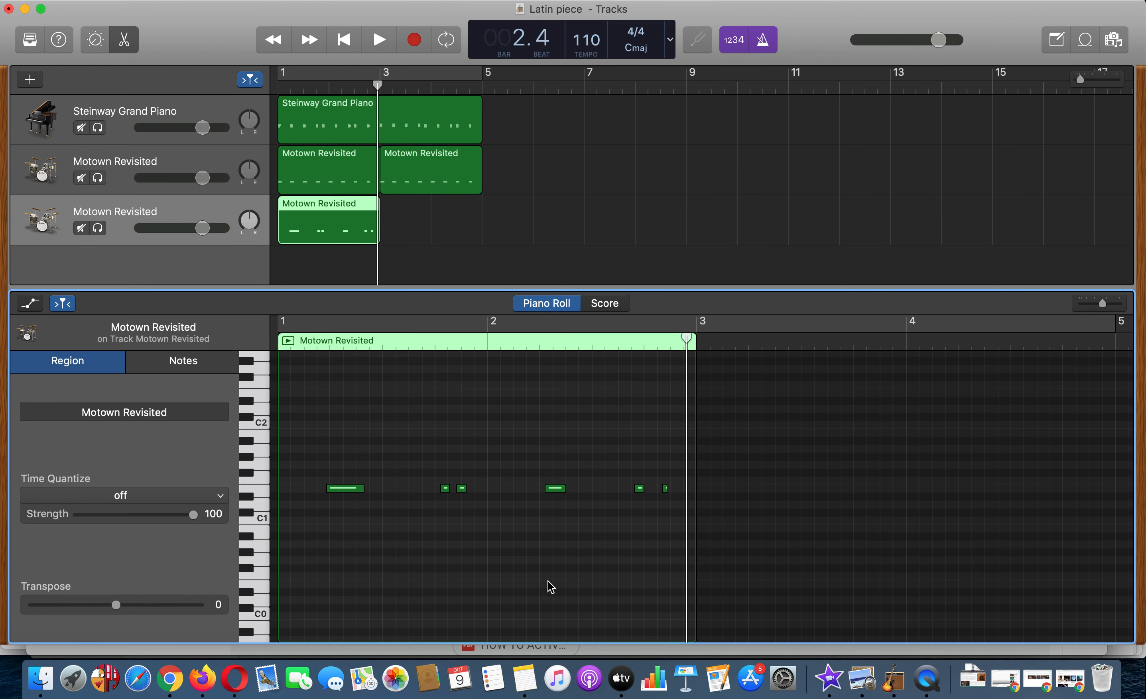
left_click(124, 495)
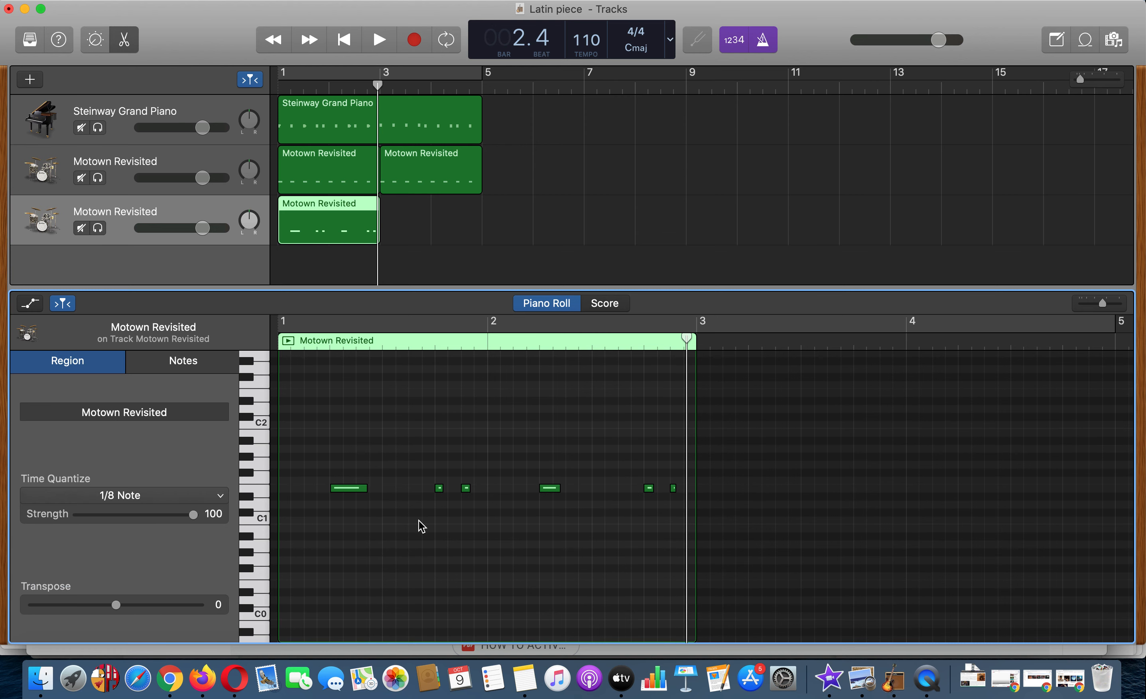
mouse_move(283, 72)
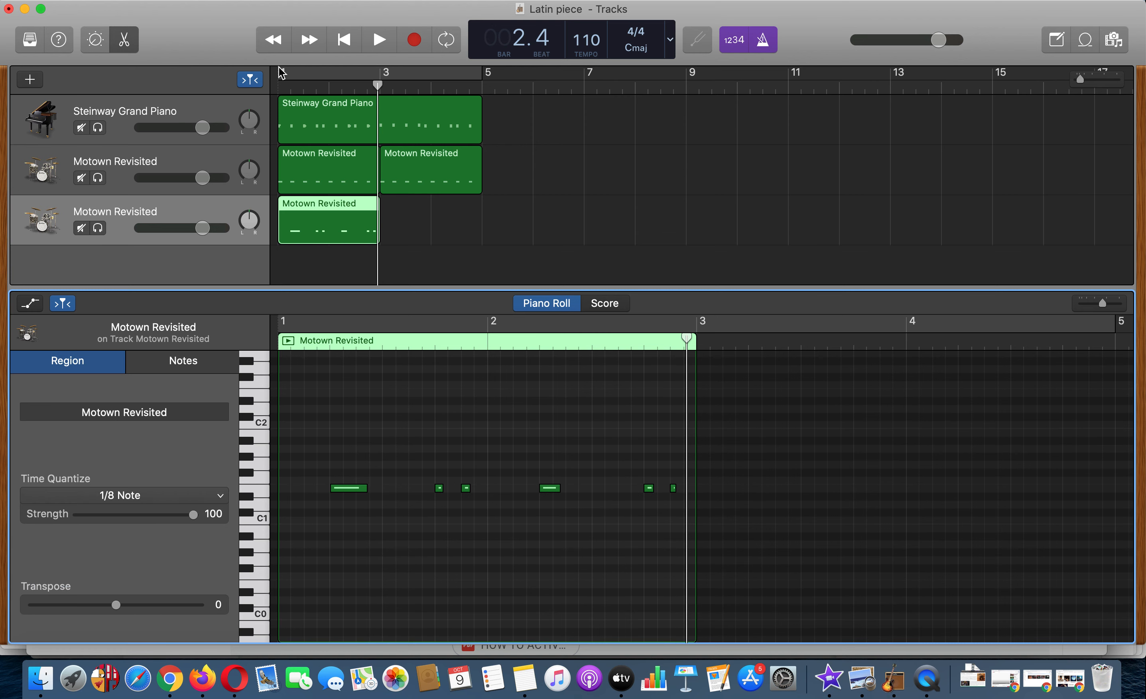
left_click(379, 39)
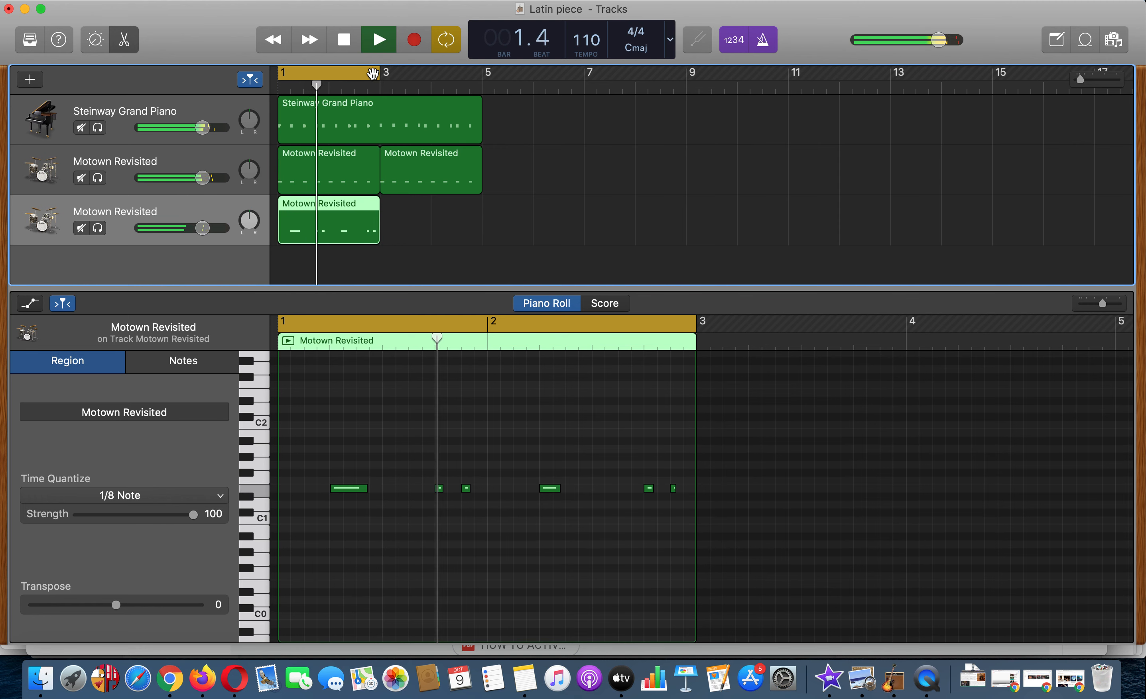
left_click(378, 39)
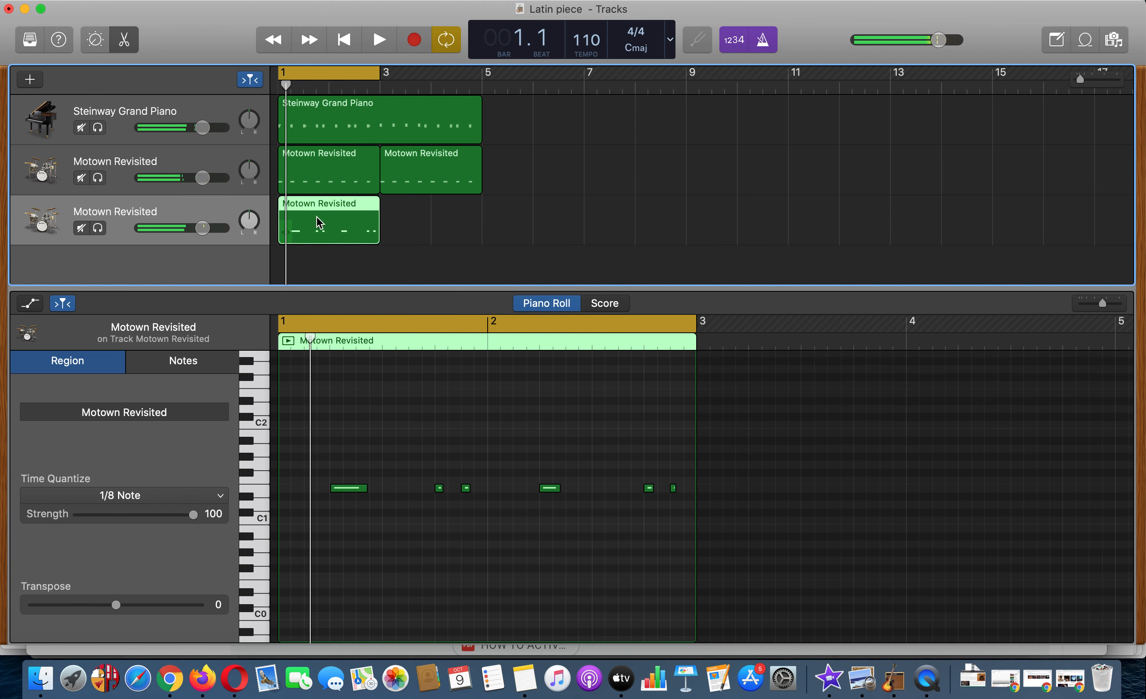
Copy the snare region so a duplicate starts at bar 3
left_click_drag(318, 221, 428, 221)
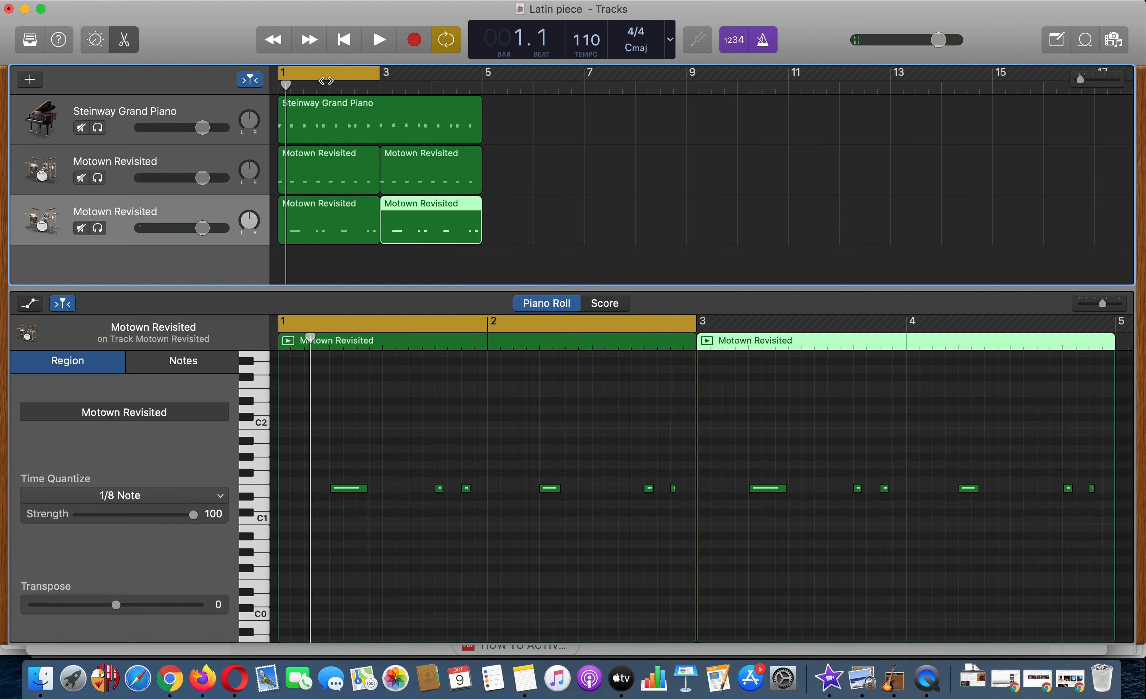
left_click(445, 39)
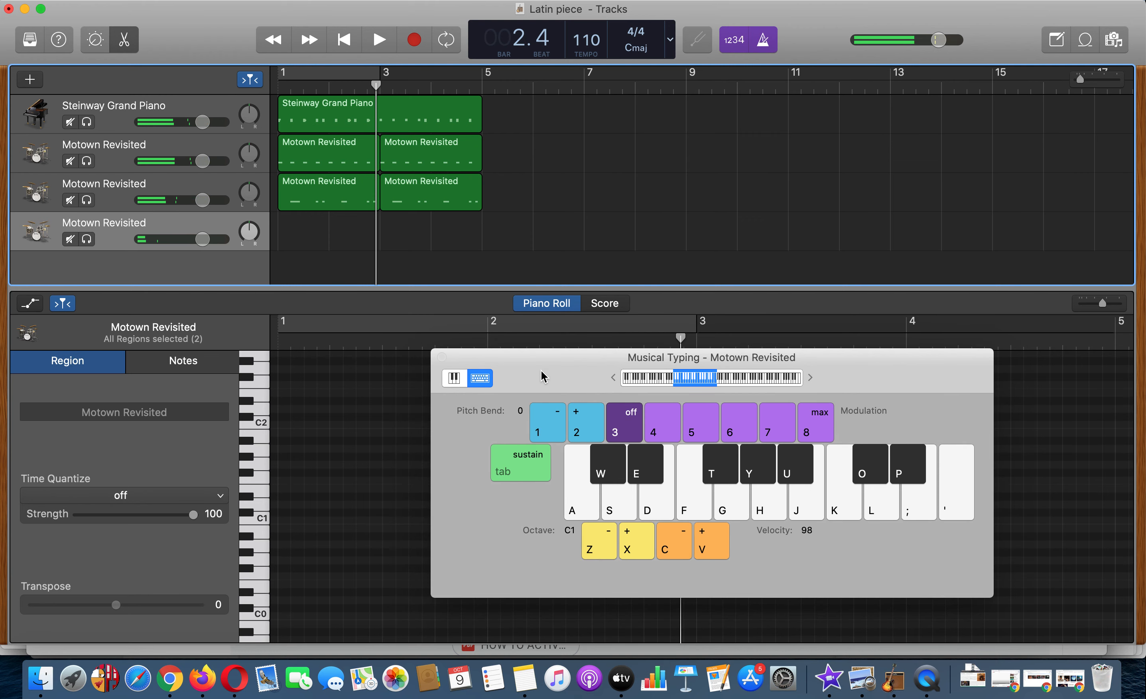
Record the hi-hat part on the fourth Motown Revisited track over bars 1–3
left_click(379, 39)
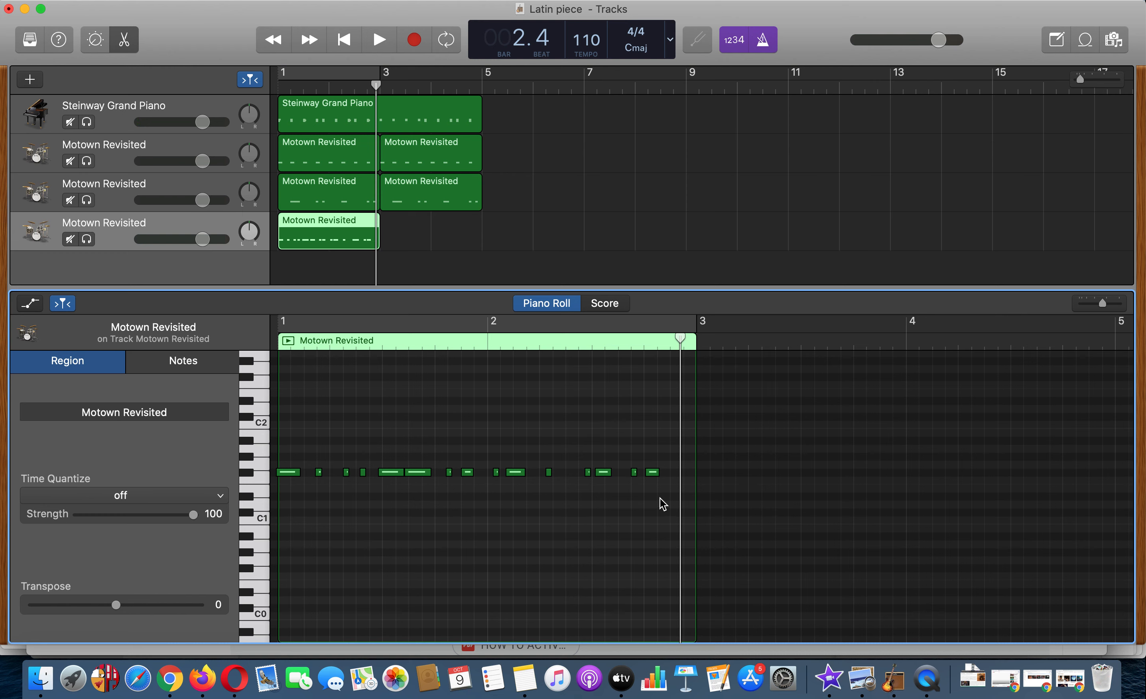
mouse_move(669, 493)
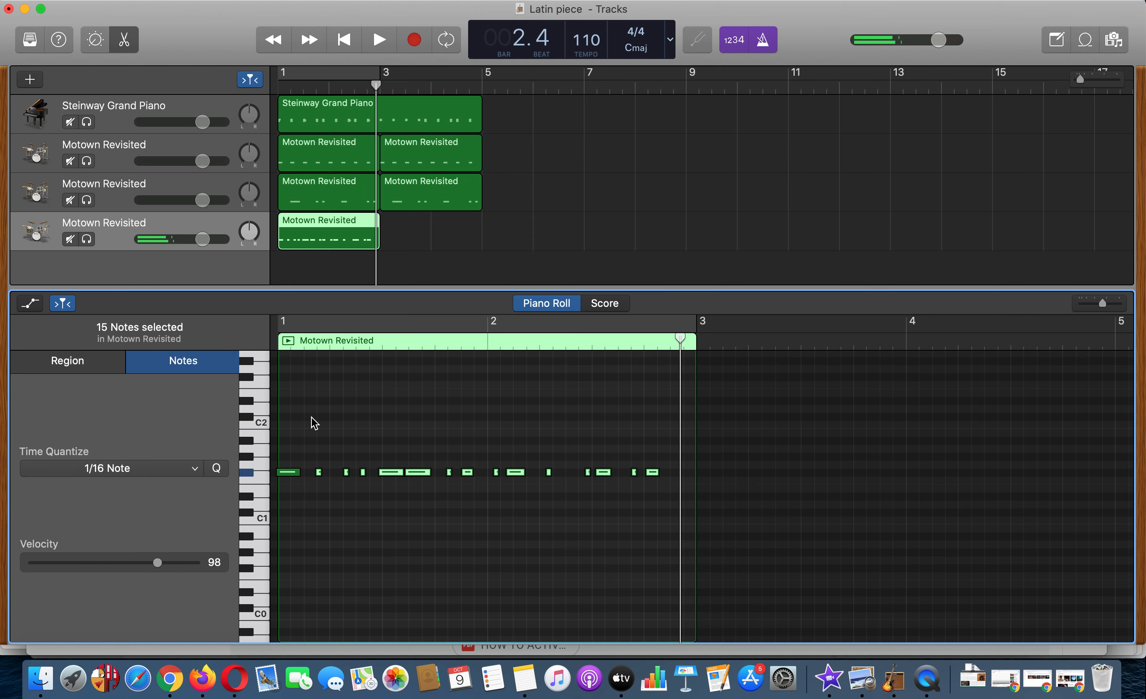
Delete all recorded hi-hat notes but the first and copy it at 1/16 spacing
left_click(287, 472)
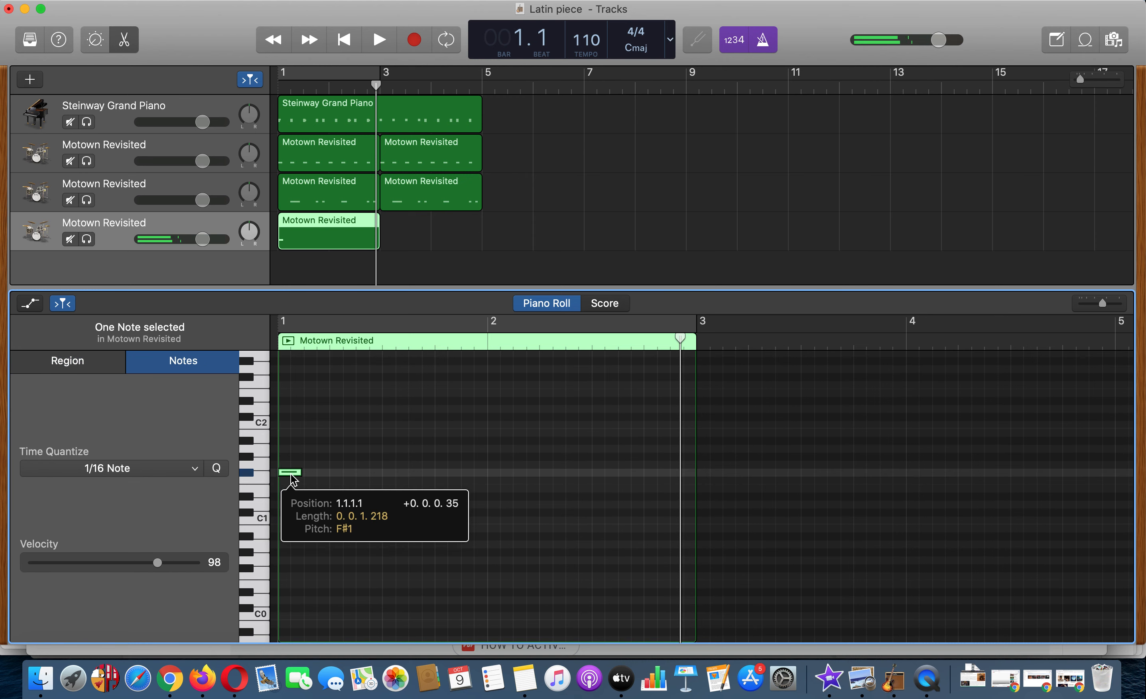
left_click(66, 361)
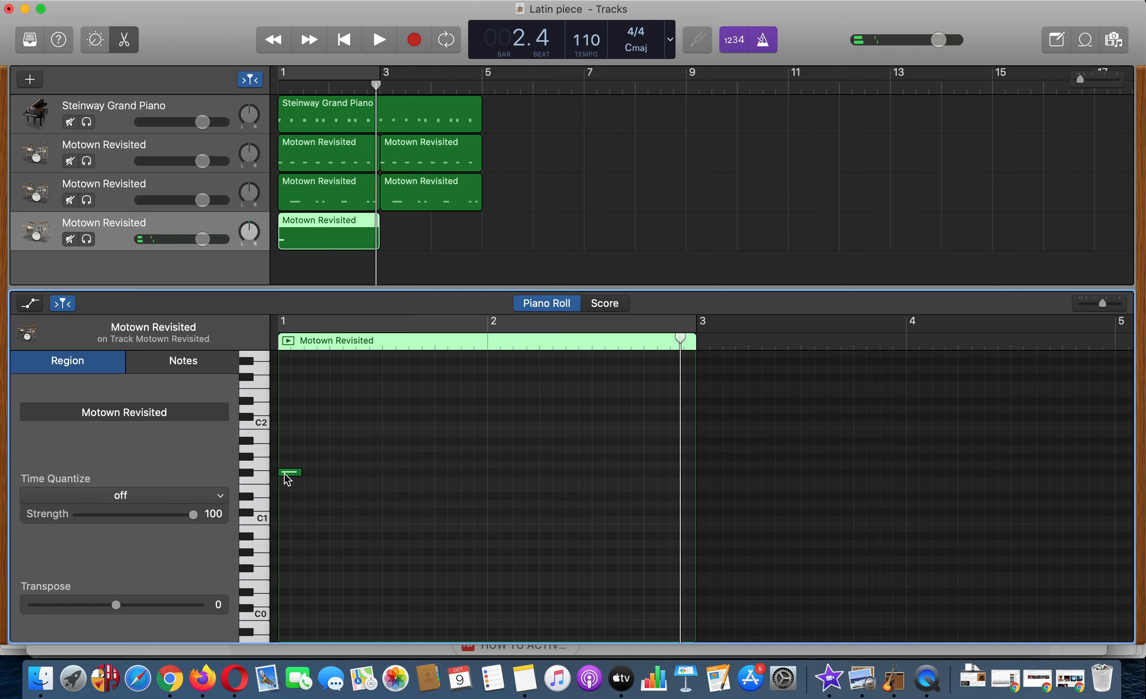
left_click(290, 472)
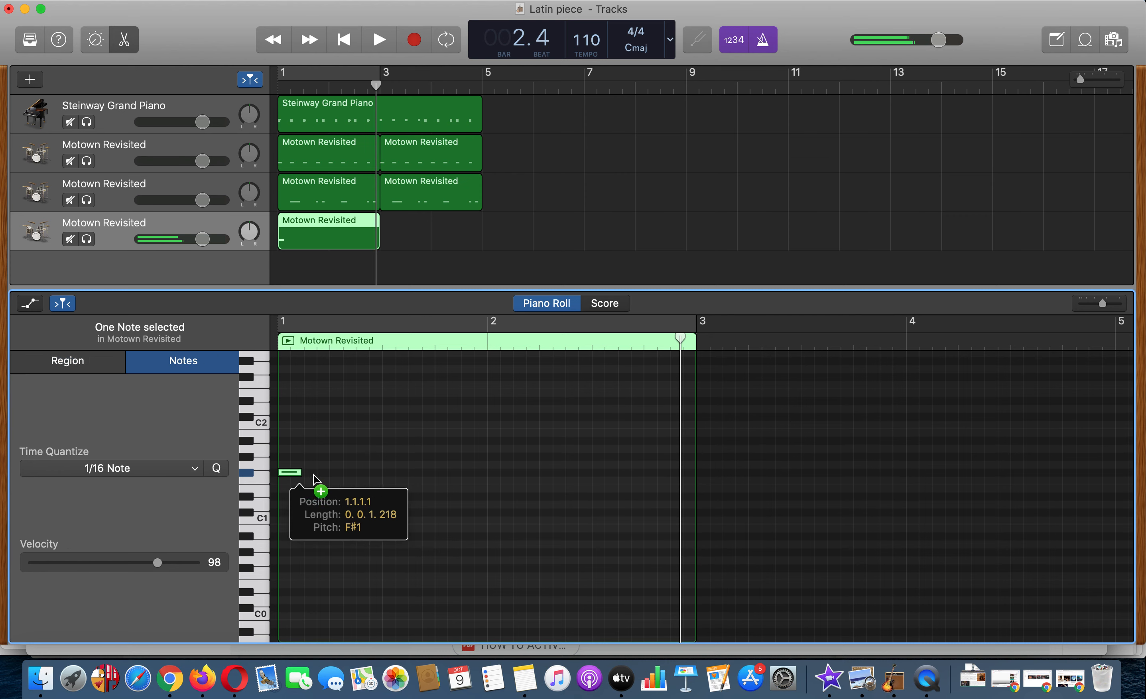
left_click(378, 39)
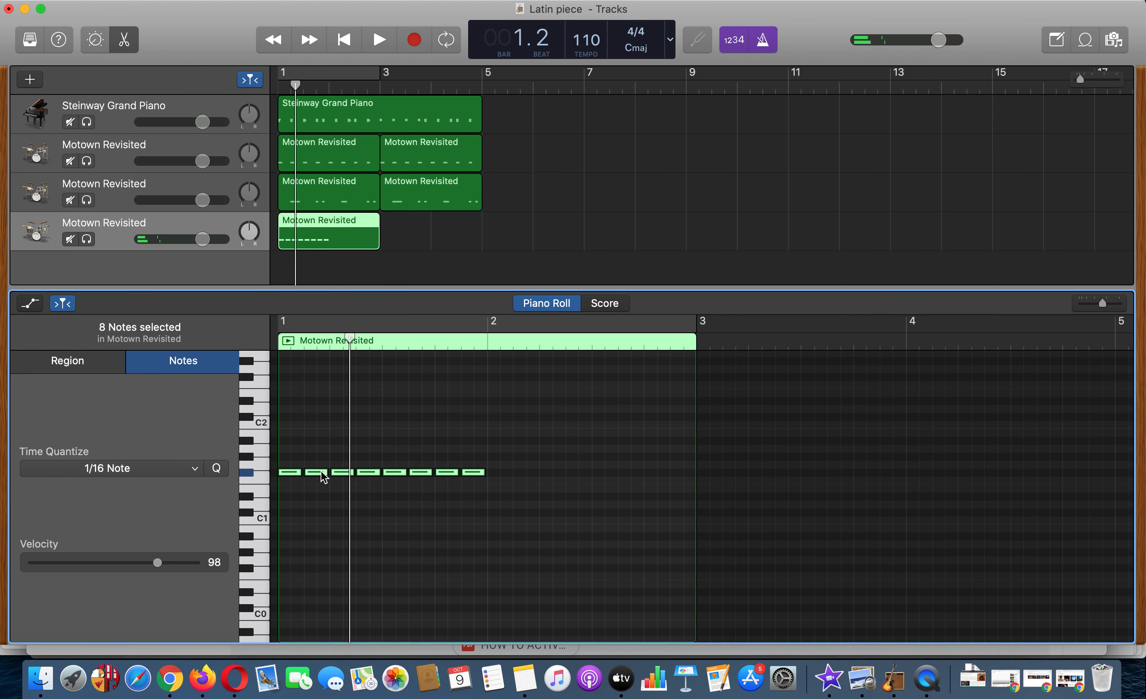
Duplicate the eight sixteenth notes to fill the second bar with sixteen even hits
left_click_drag(325, 472, 504, 472)
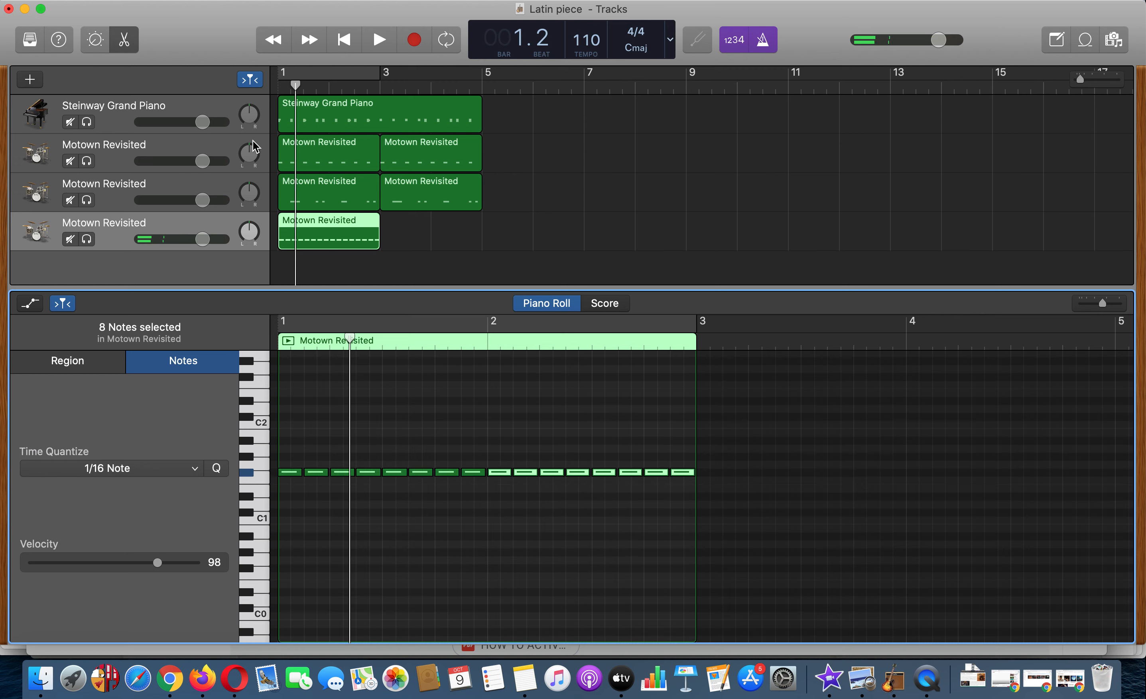
left_click(378, 39)
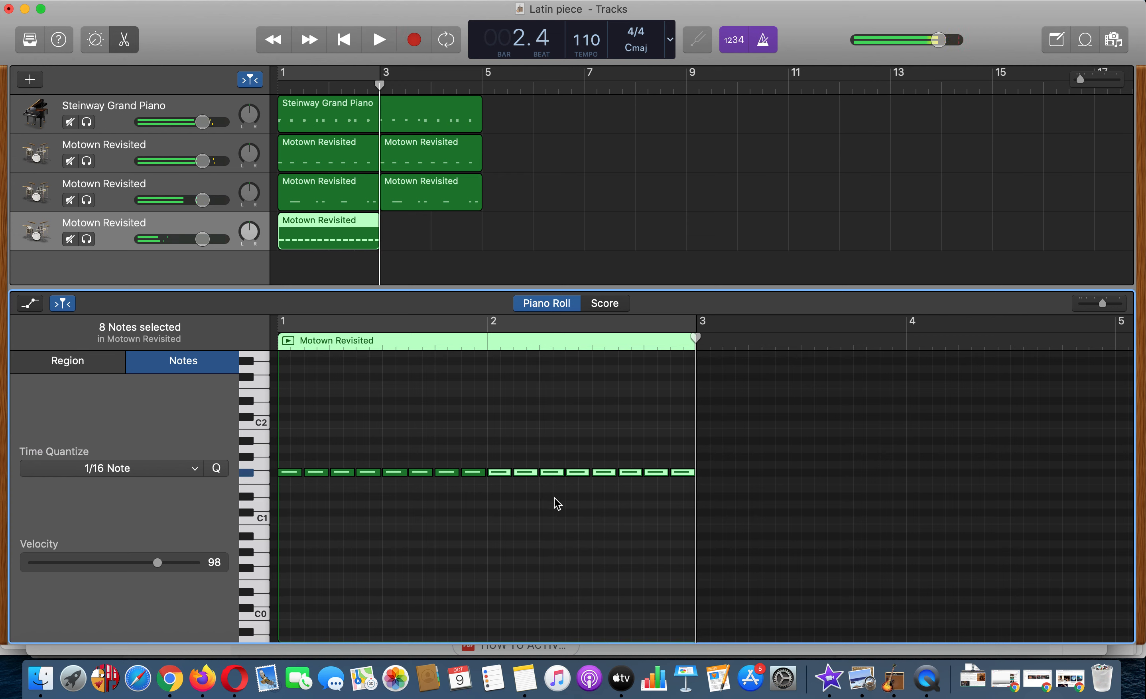
Place hi-hat regions at bars 1 and 3, then return the playhead to the start
left_click(66, 362)
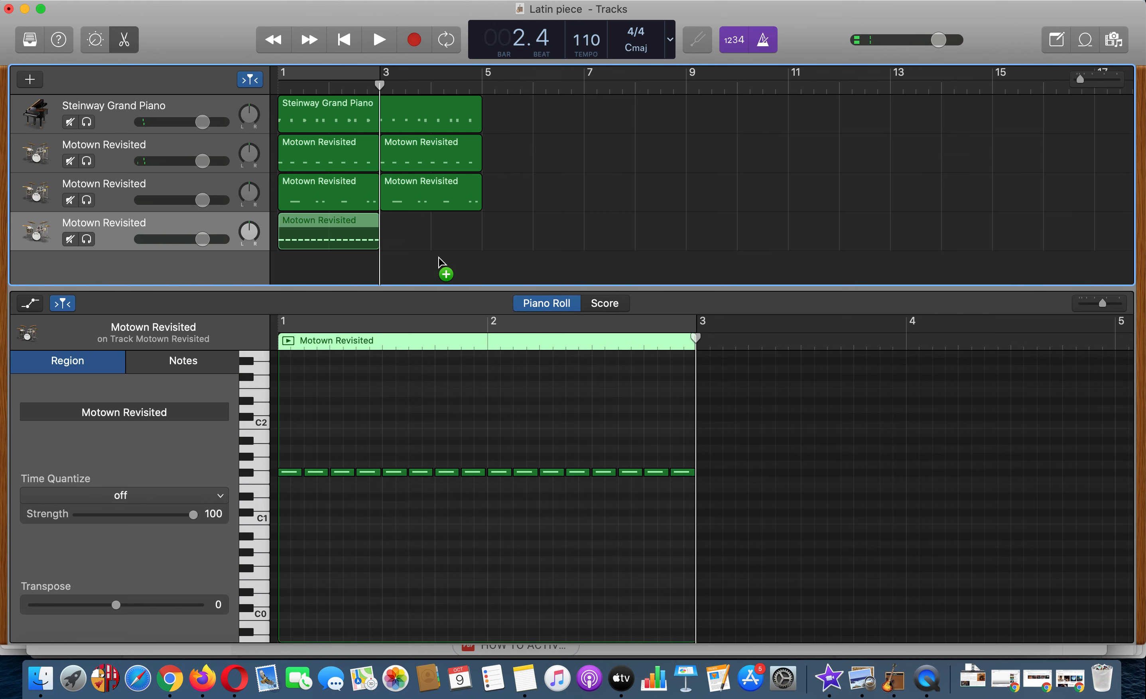
left_click_drag(328, 232, 432, 232)
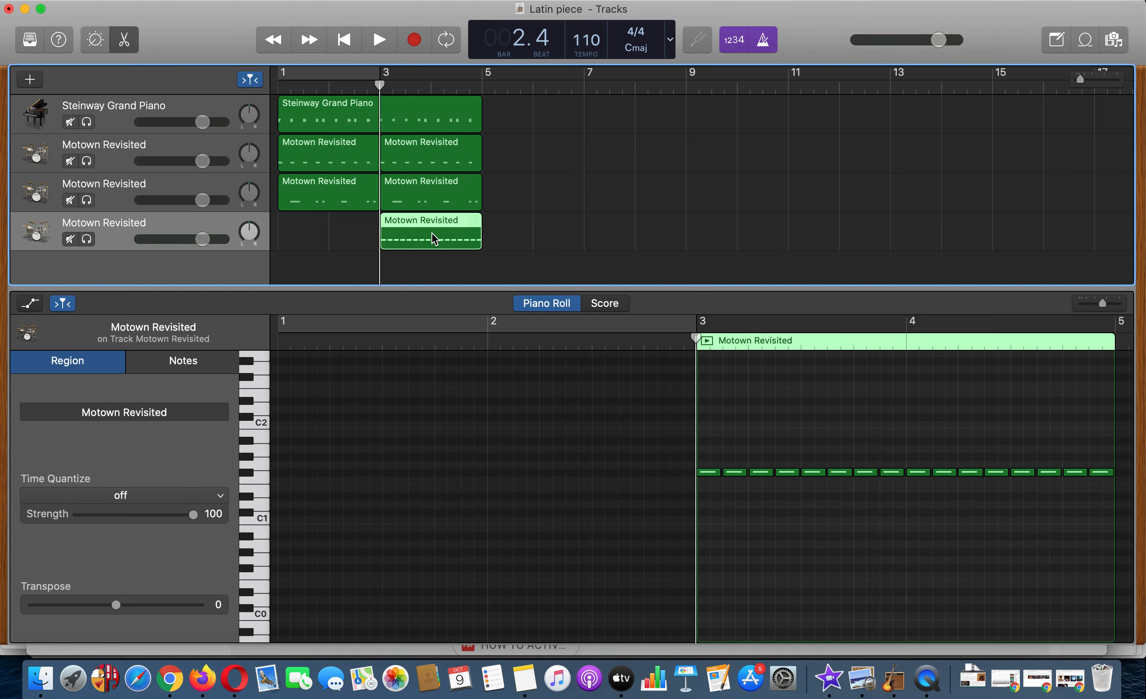
left_click_drag(431, 232, 325, 232)
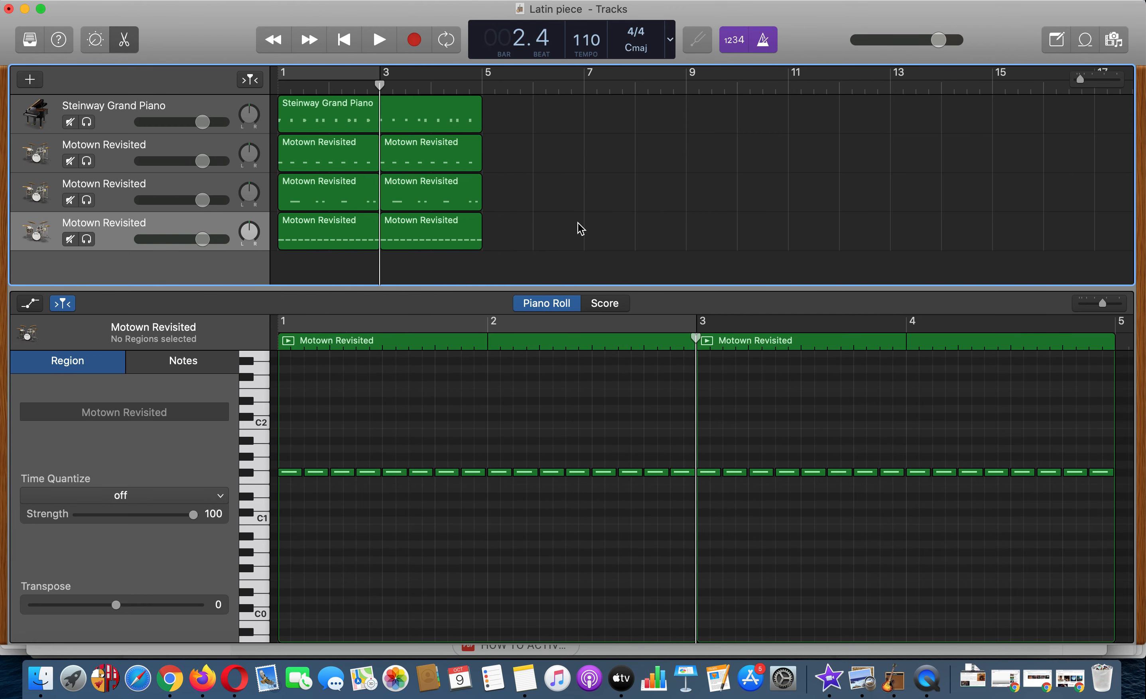
left_click(379, 39)
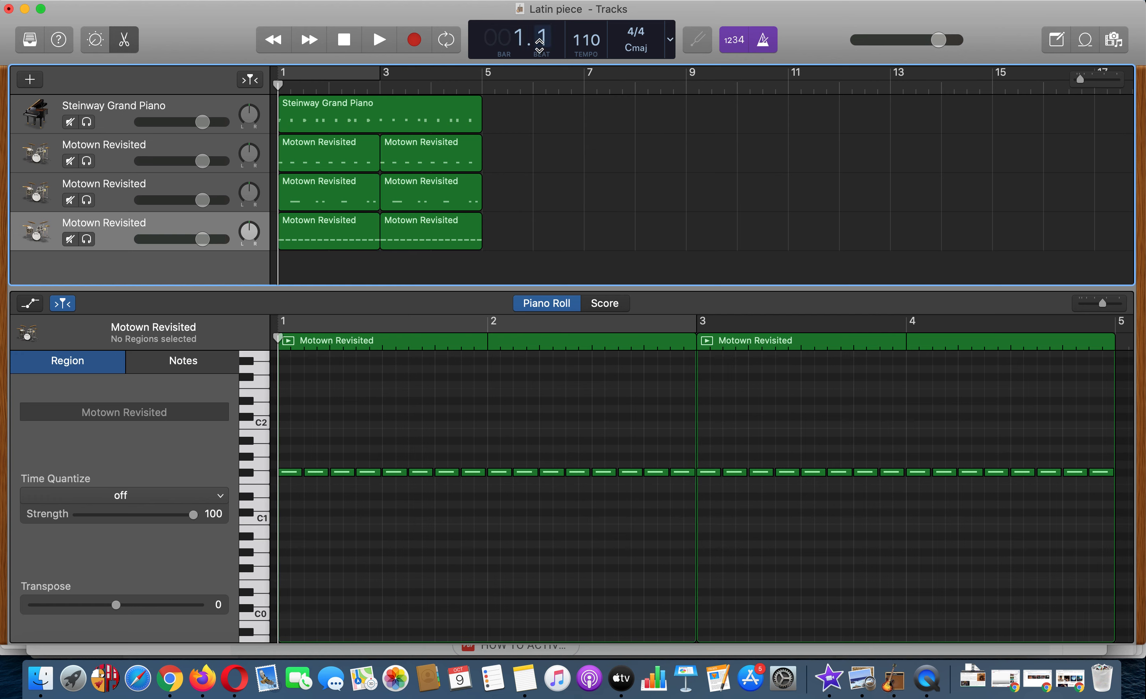
left_click(379, 39)
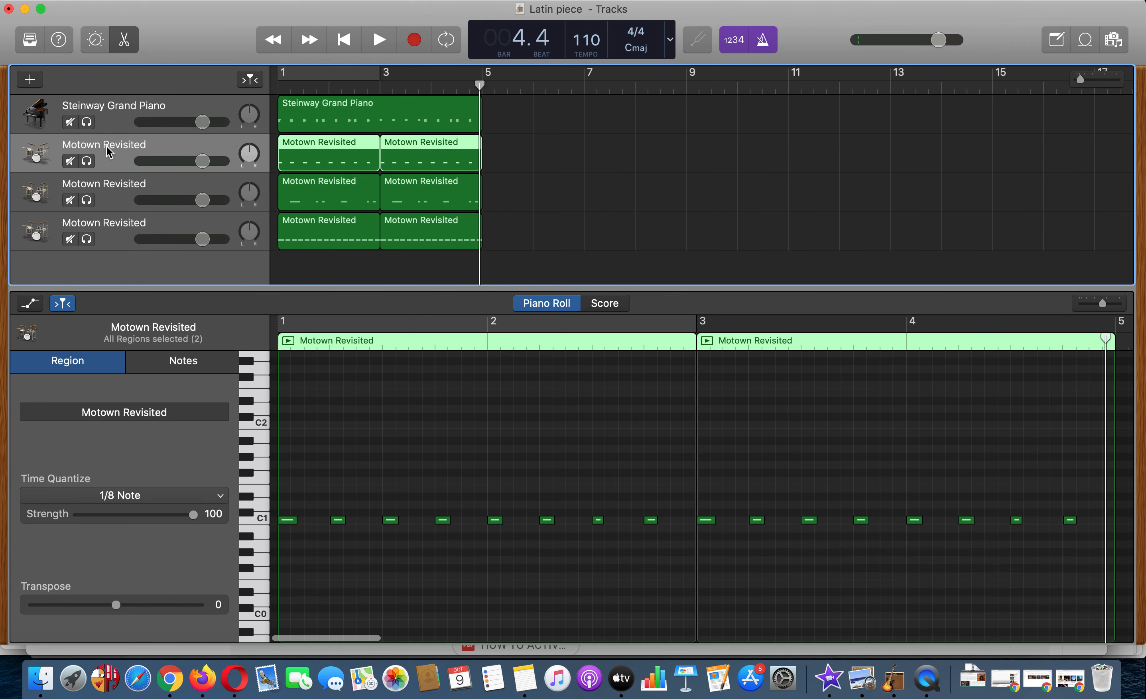
left_click(104, 184)
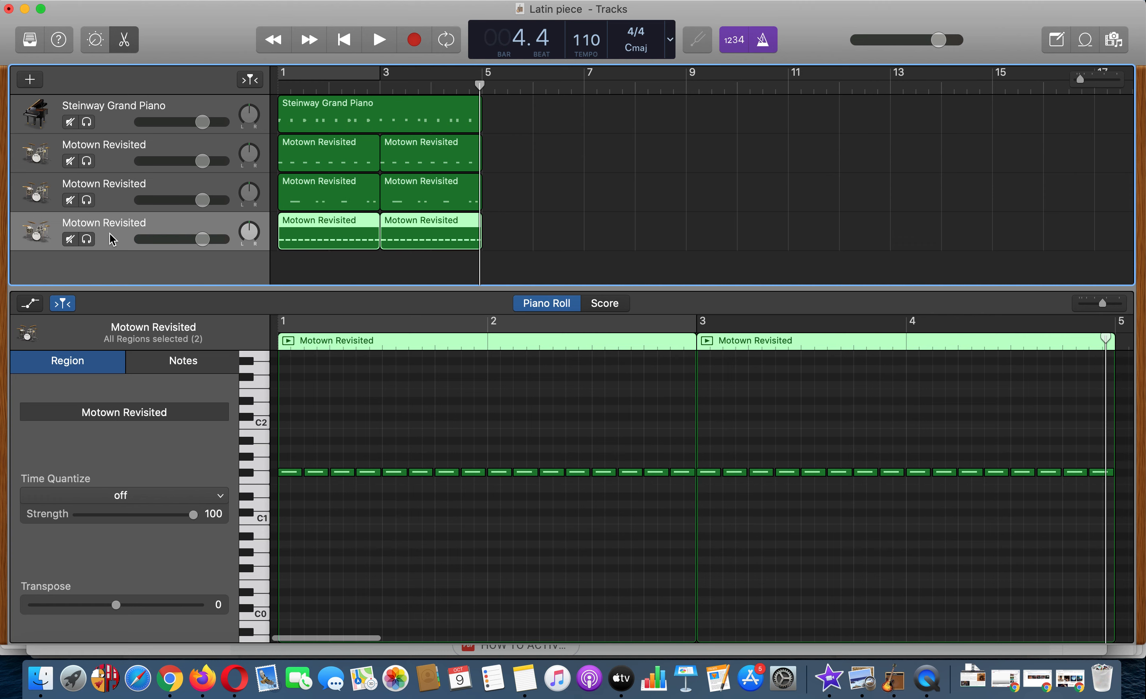
mouse_move(106, 111)
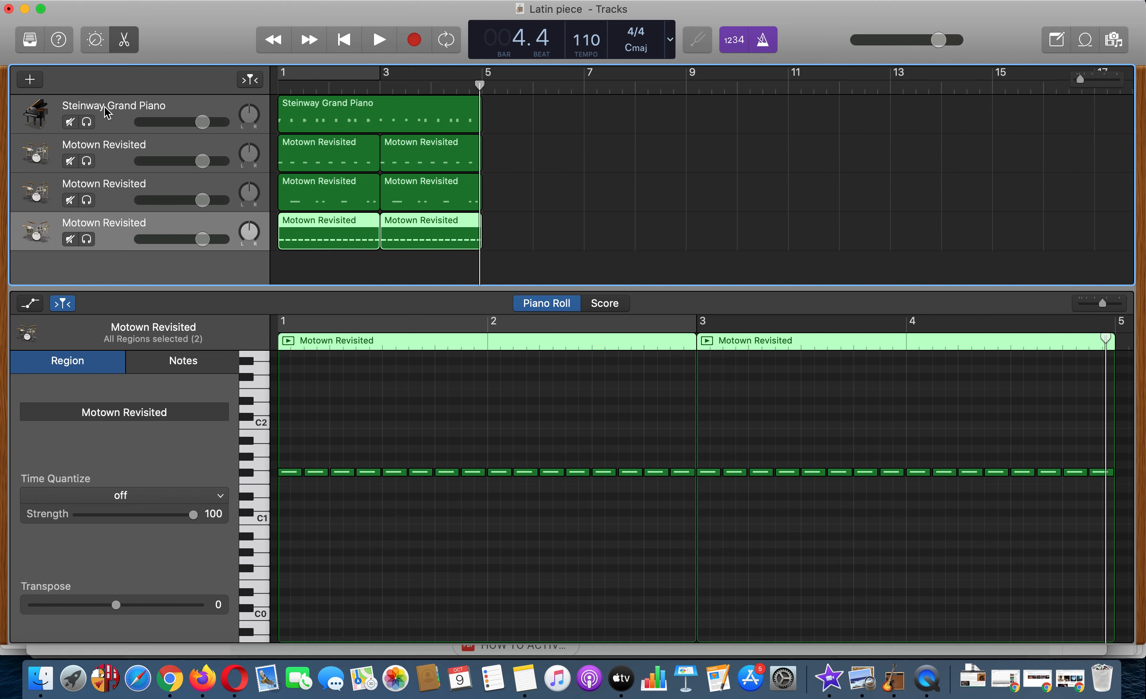